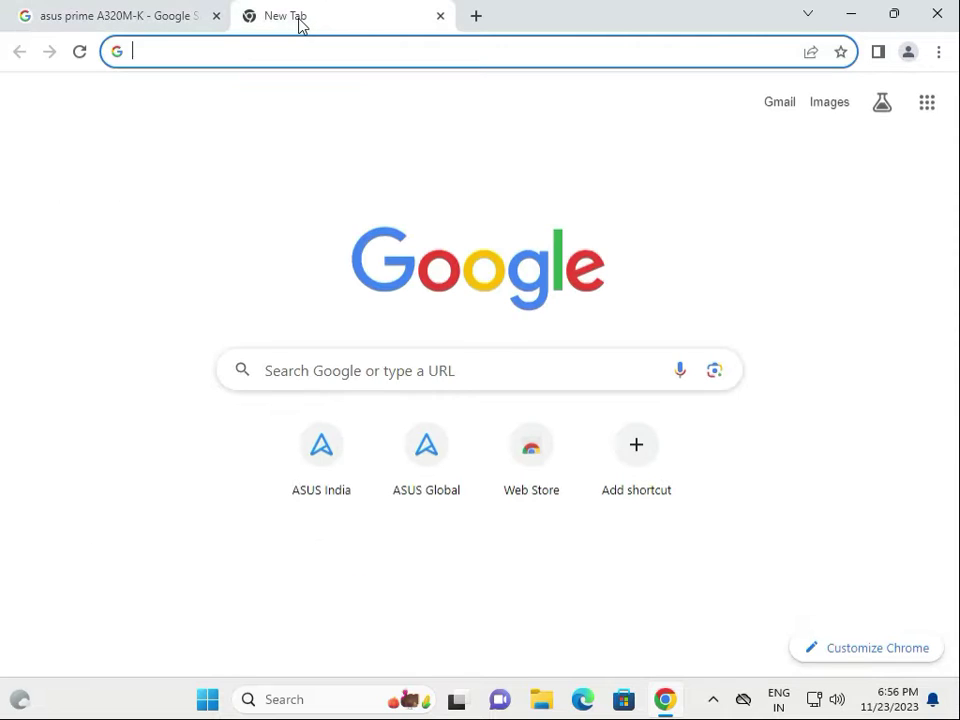
# Step: Navigate the new tab to asus.com/in/
pyautogui.write('as')
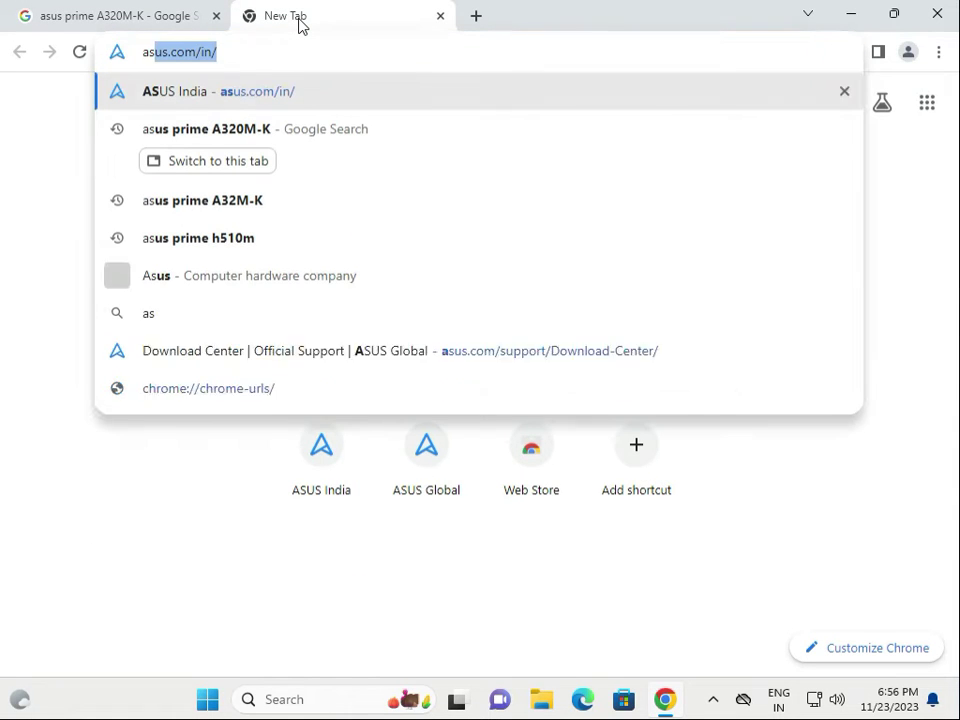
pyautogui.write('asus.com/in/')
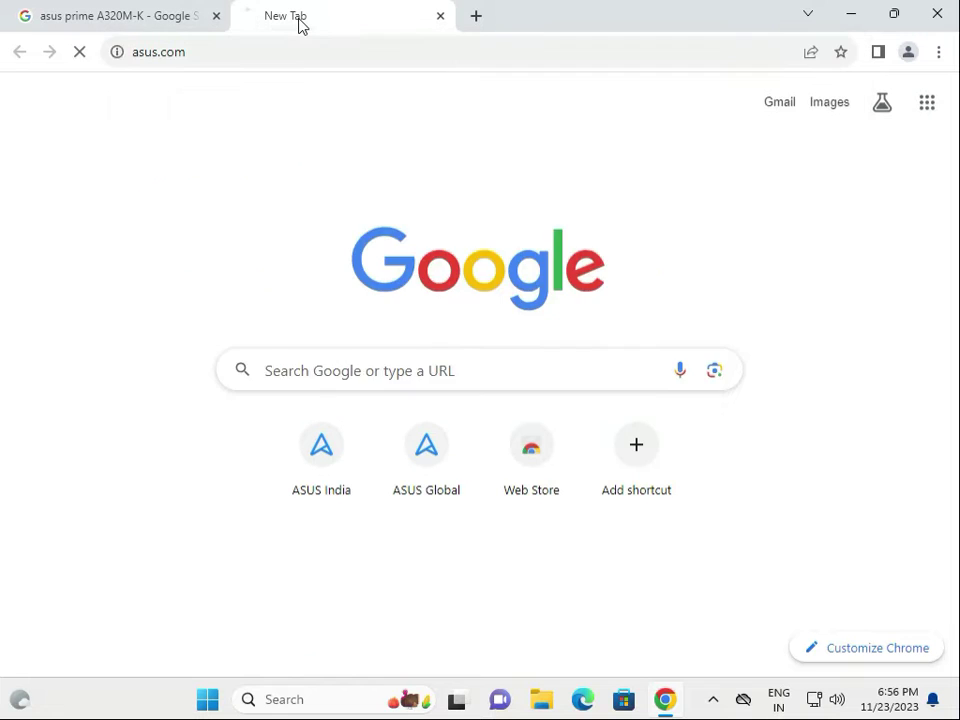
# Step: Go from Support to the Drivers and manuals Download Center
pyautogui.click(424, 444)
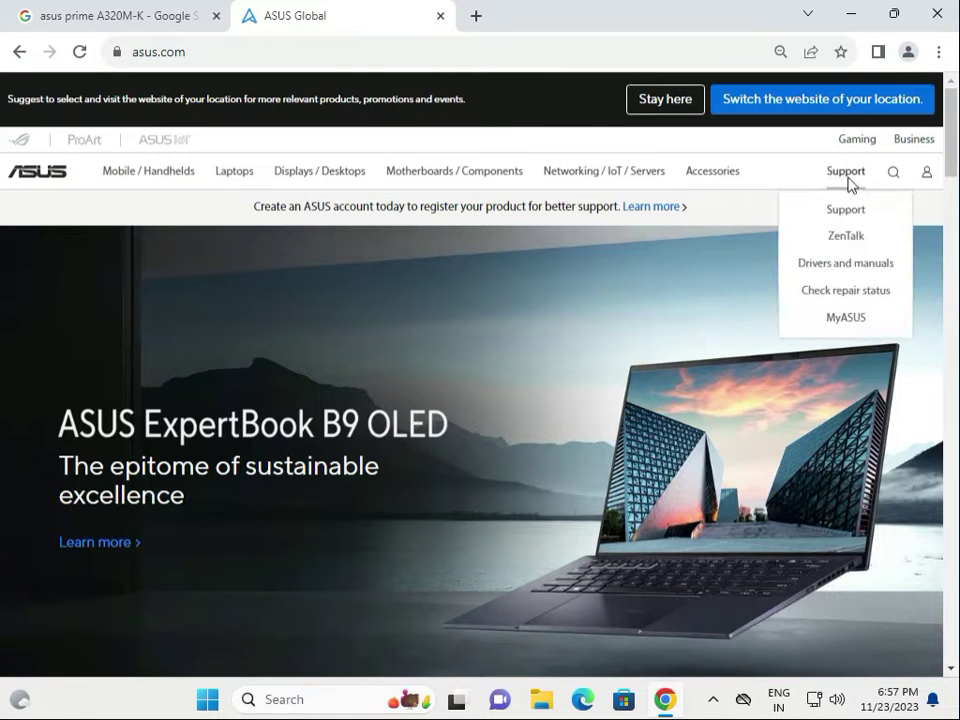
pyautogui.moveTo(844, 262)
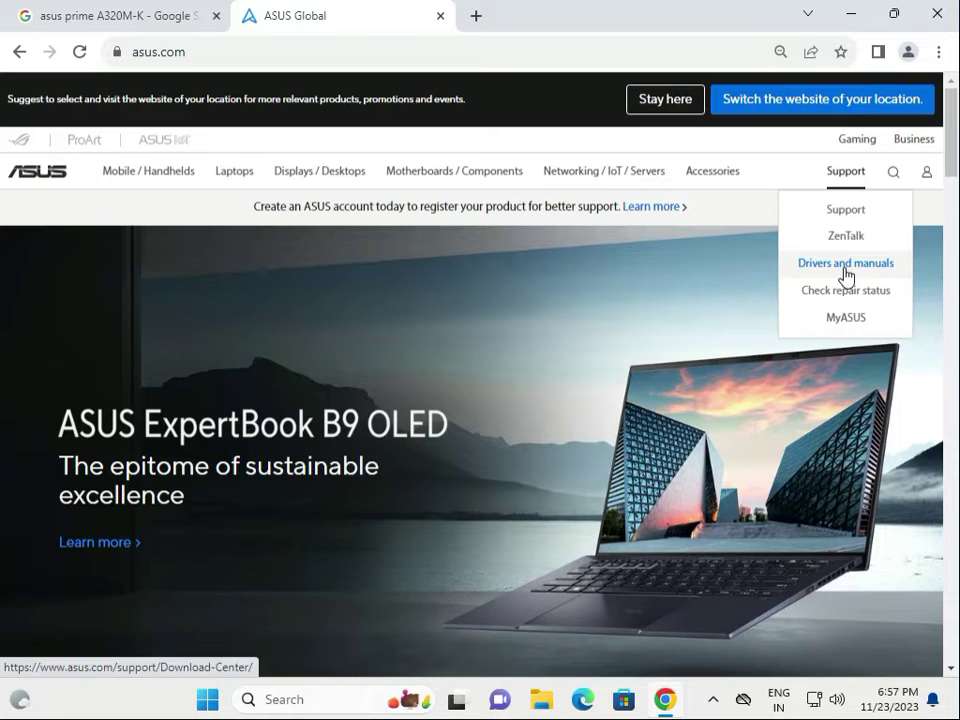
pyautogui.click(844, 262)
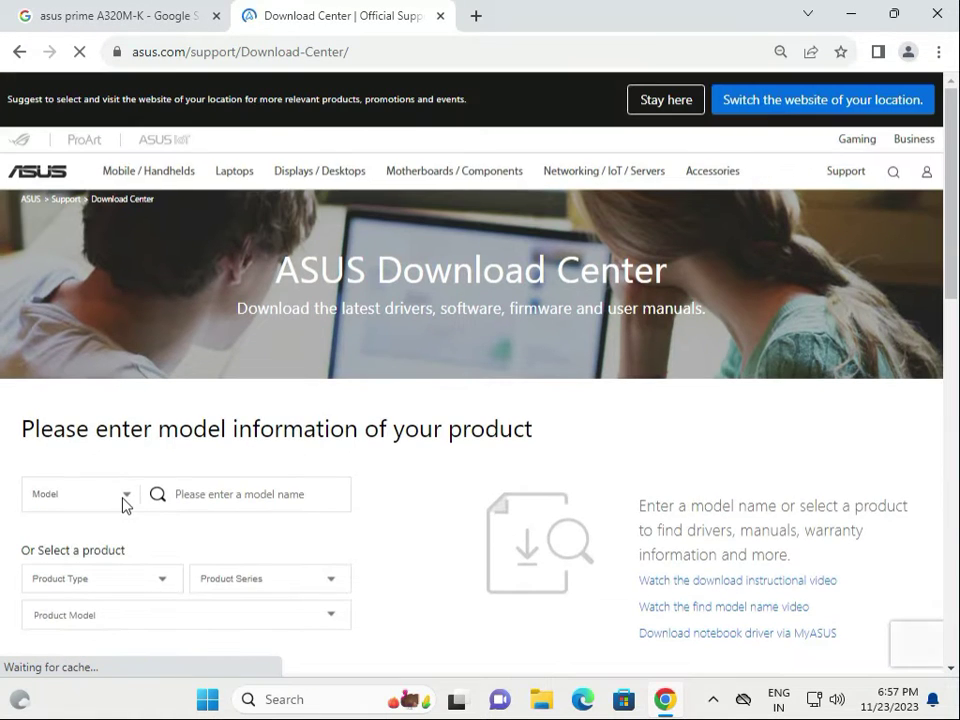
# Step: Look up model 'prime A320M-K' by model name and choose PRIME A320M-K from the suggestions
pyautogui.click(78, 492)
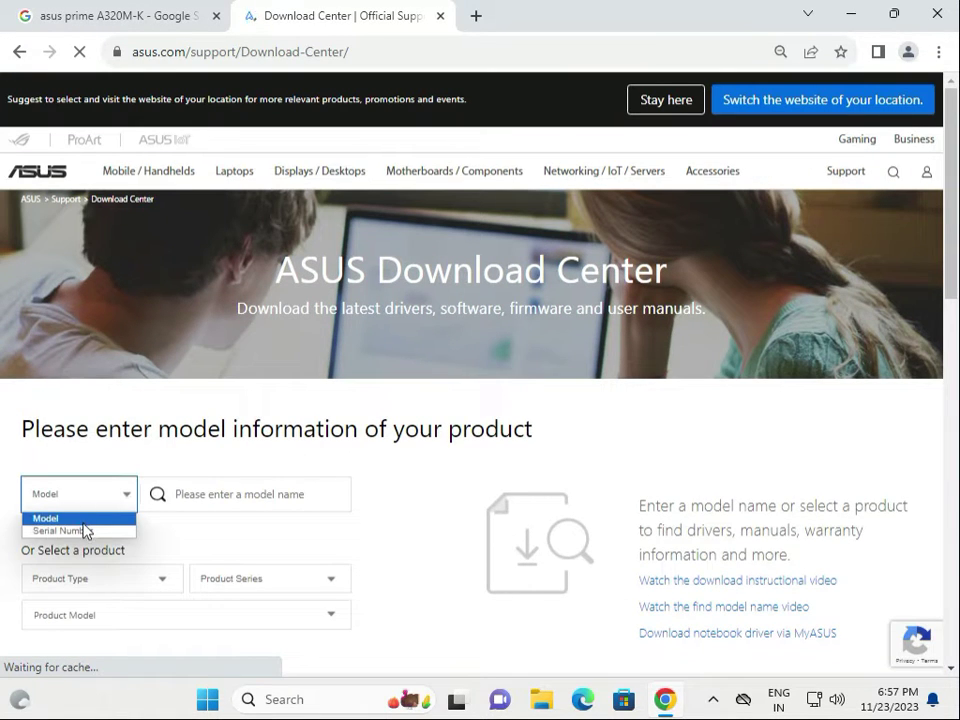
pyautogui.click(60, 530)
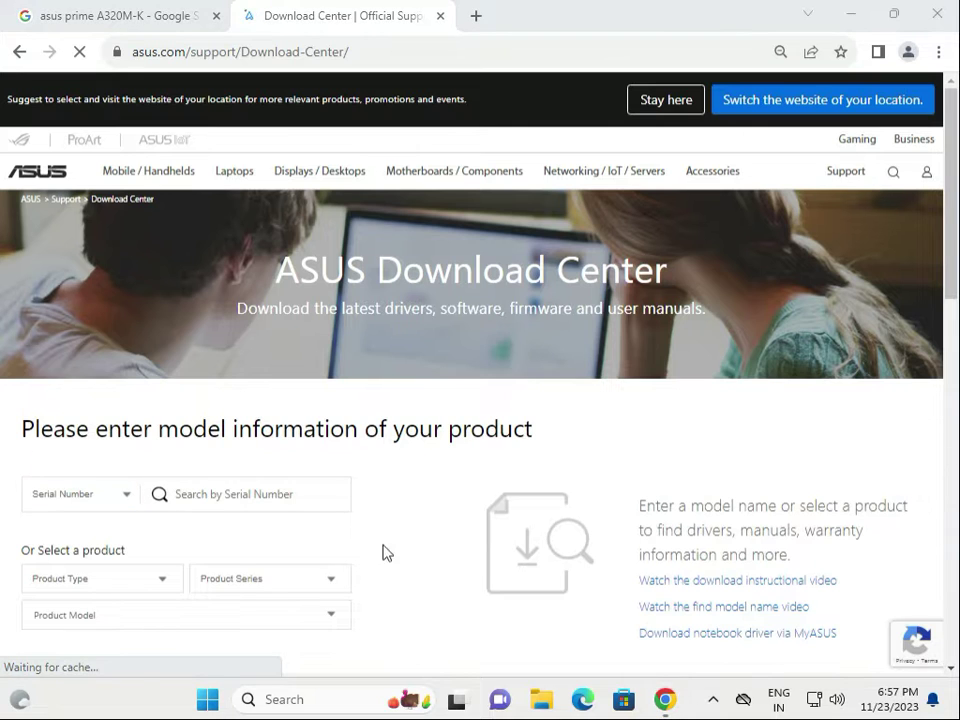
pyautogui.click(78, 492)
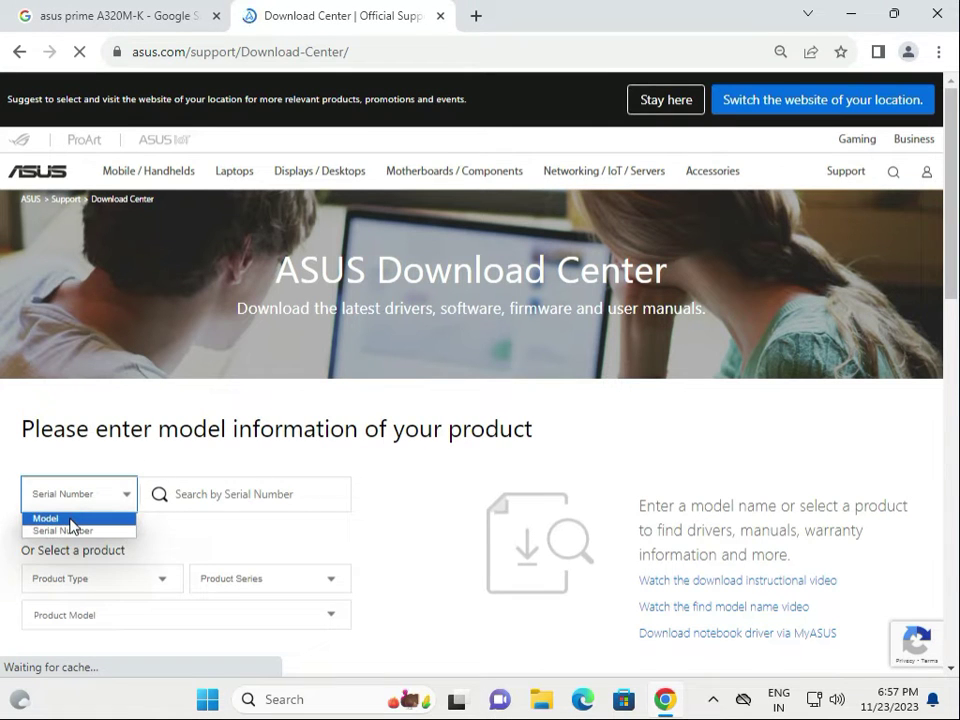
pyautogui.click(44, 516)
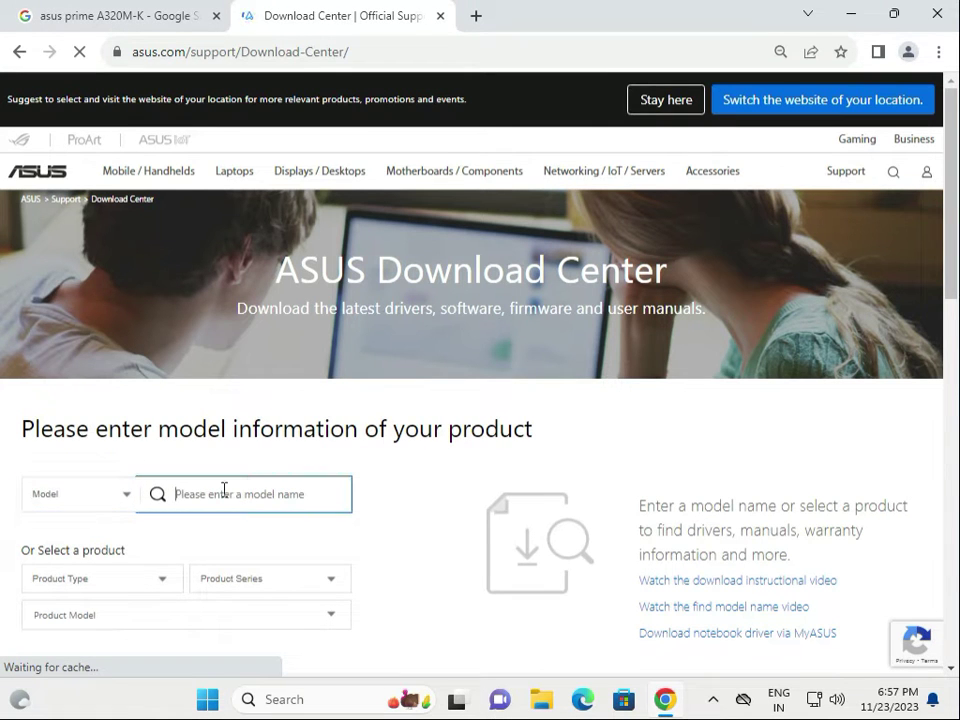
pyautogui.write('prime A320M-K')
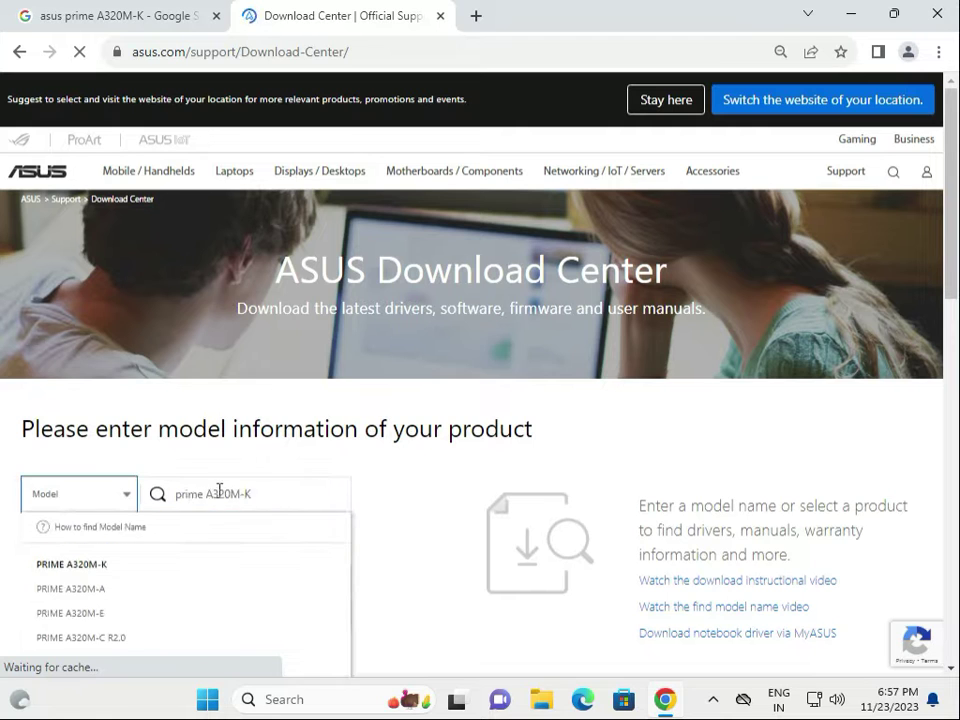
pyautogui.click(72, 564)
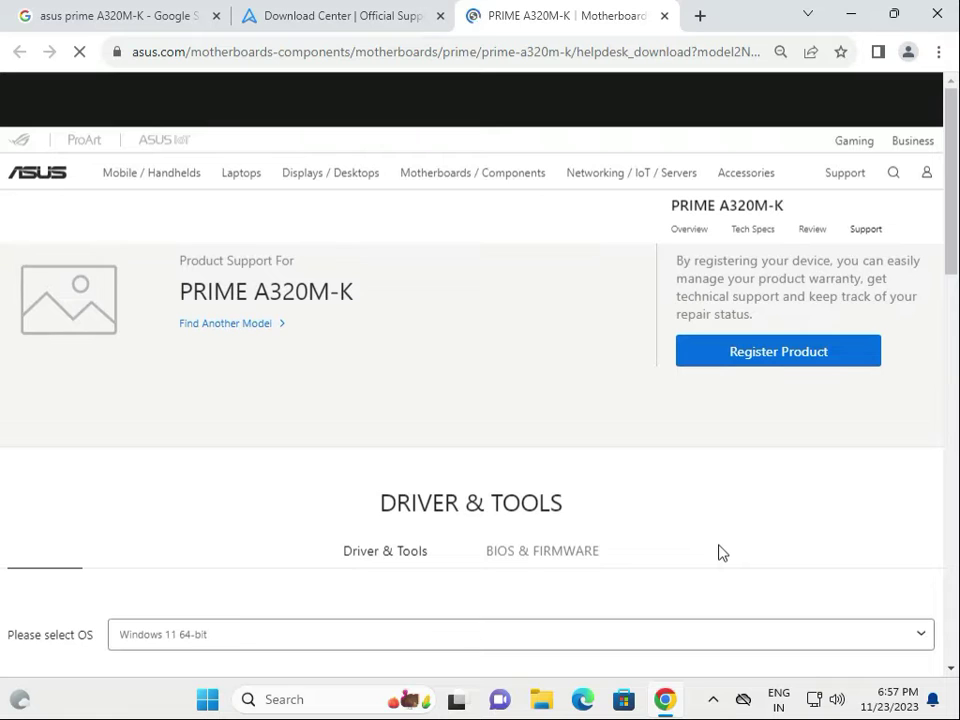
pyautogui.scroll(-3)
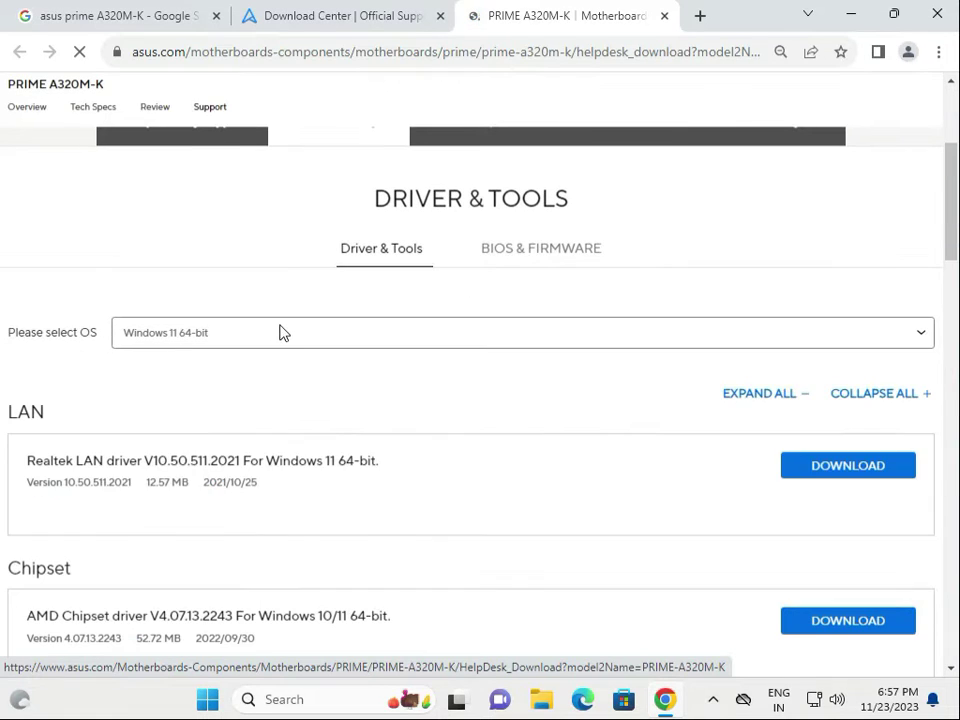
pyautogui.click(522, 332)
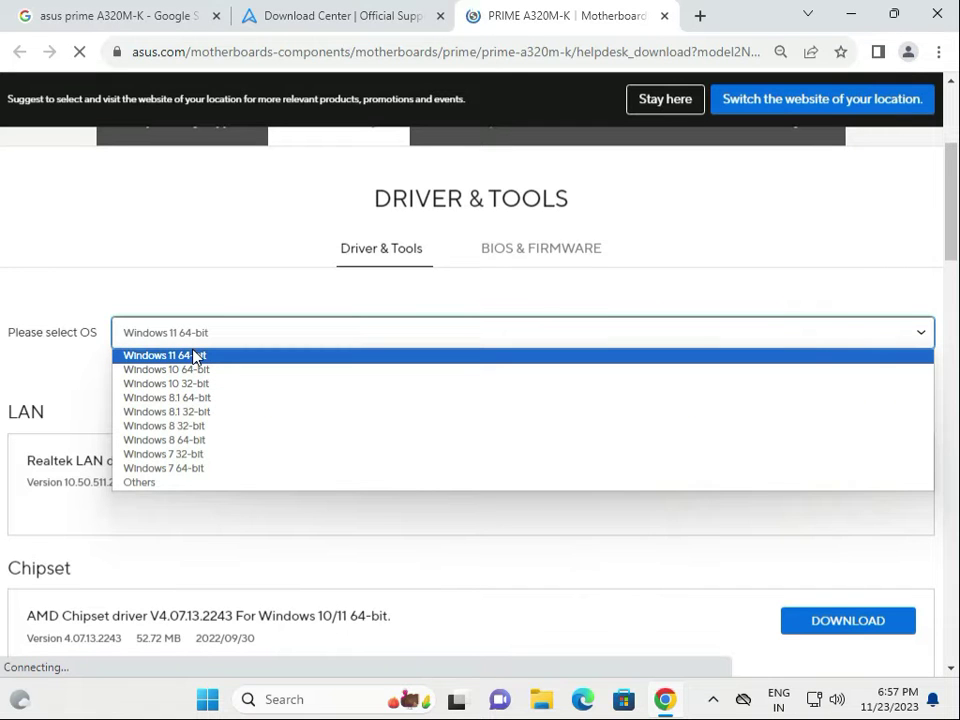
pyautogui.click(166, 356)
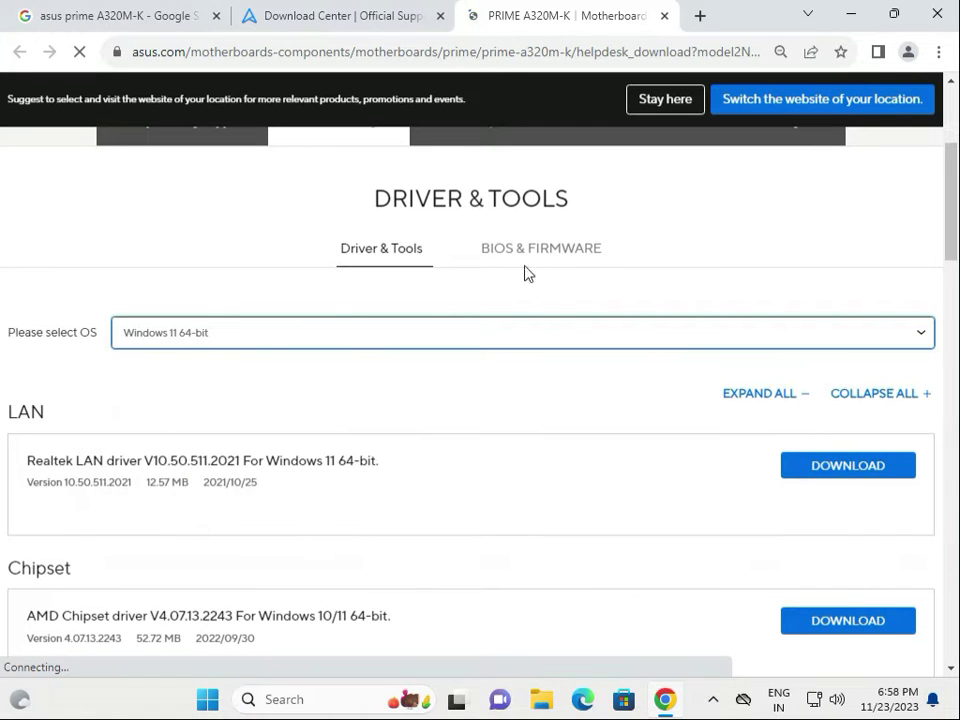
pyautogui.click(540, 248)
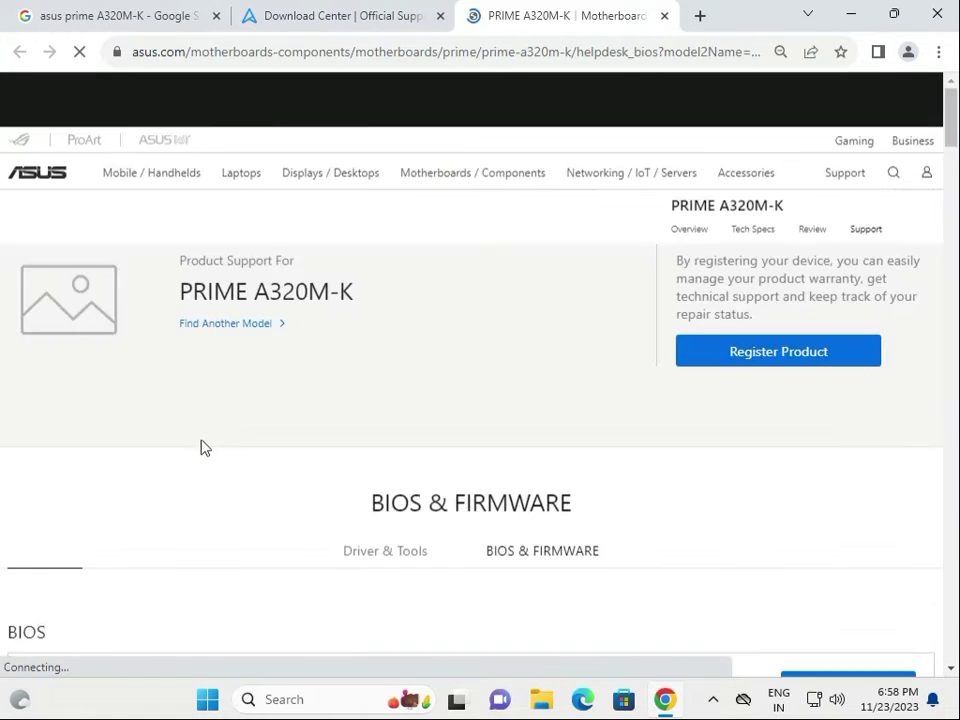
pyautogui.scroll(-3)
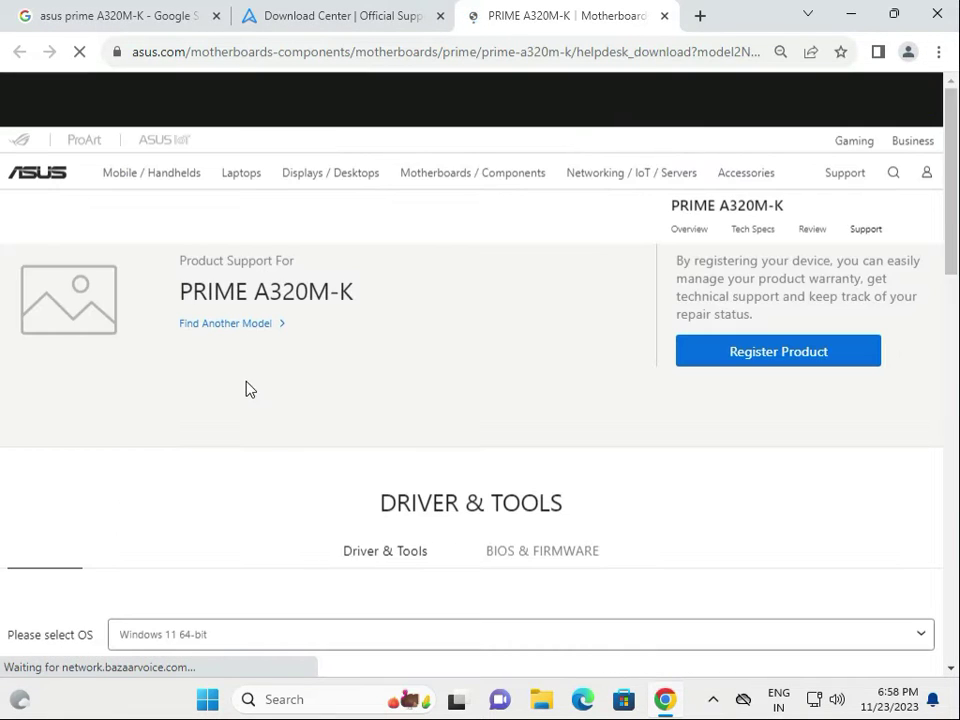
pyautogui.scroll(-3)
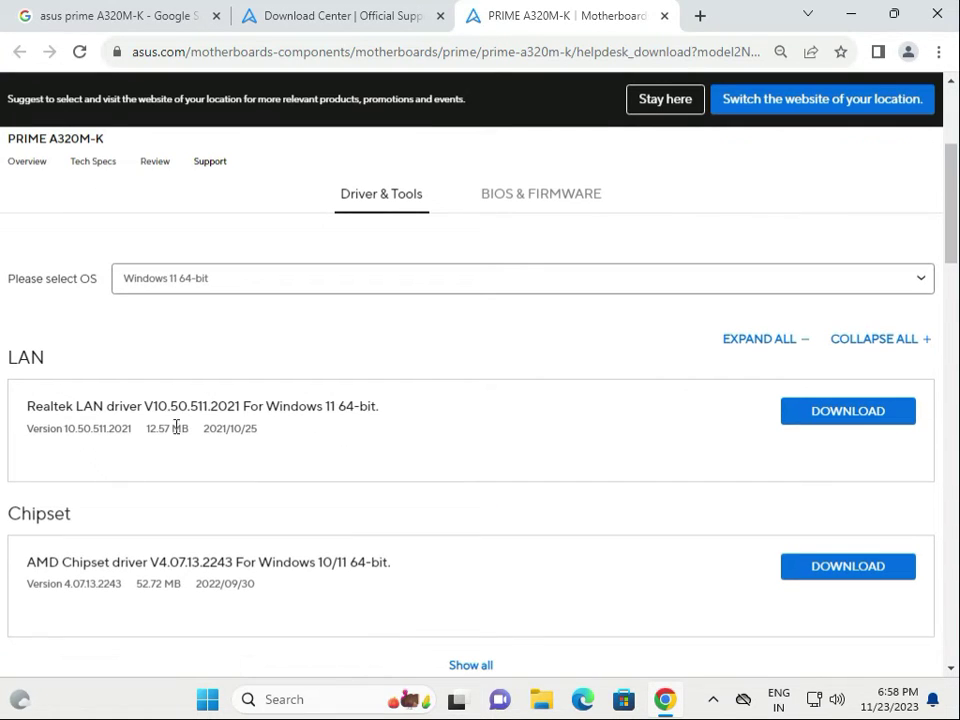
pyautogui.scroll(-3)
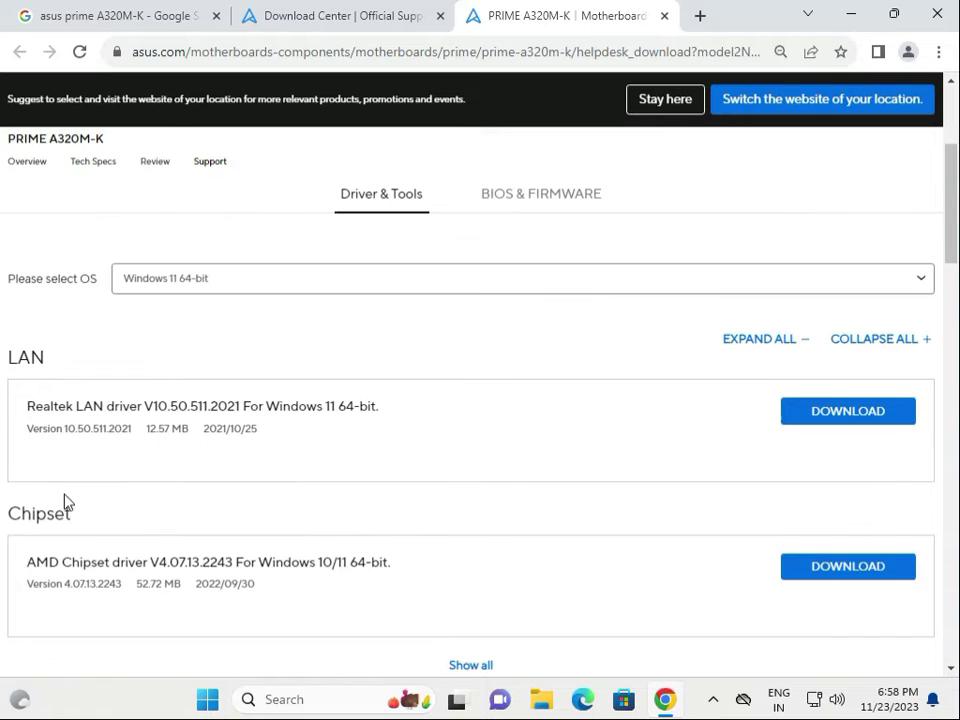
pyautogui.scroll(-3)
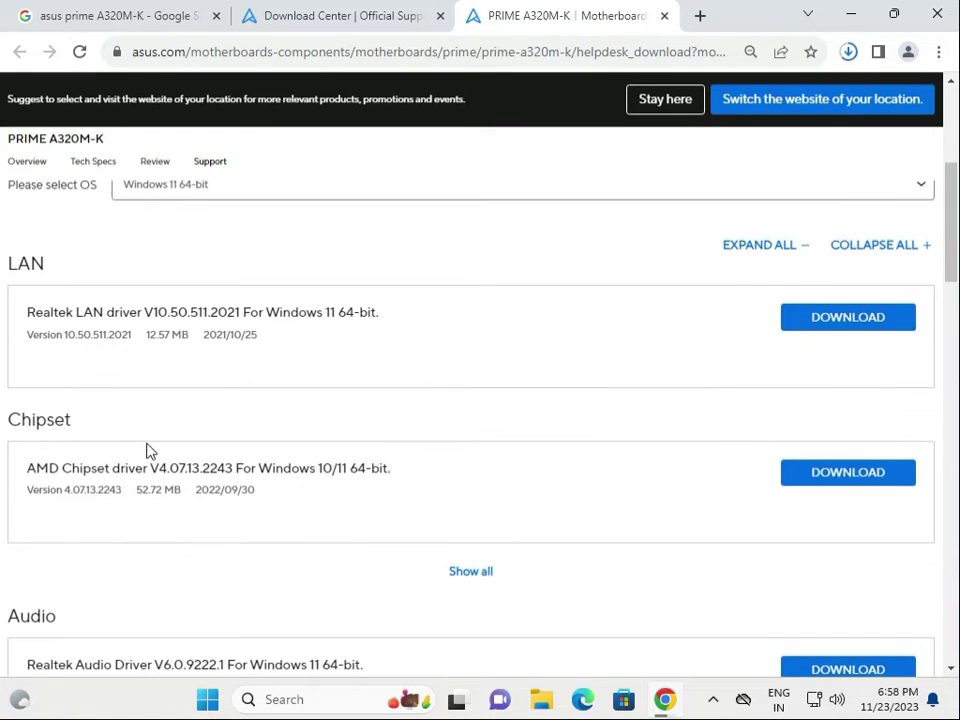
pyautogui.scroll(-3)
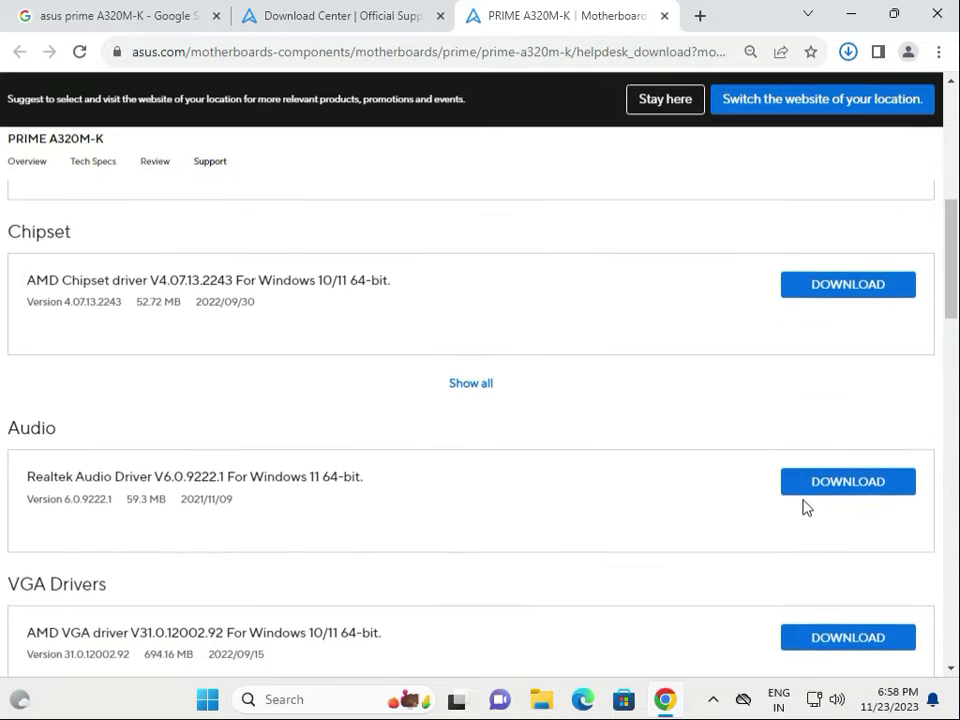
pyautogui.scroll(-3)
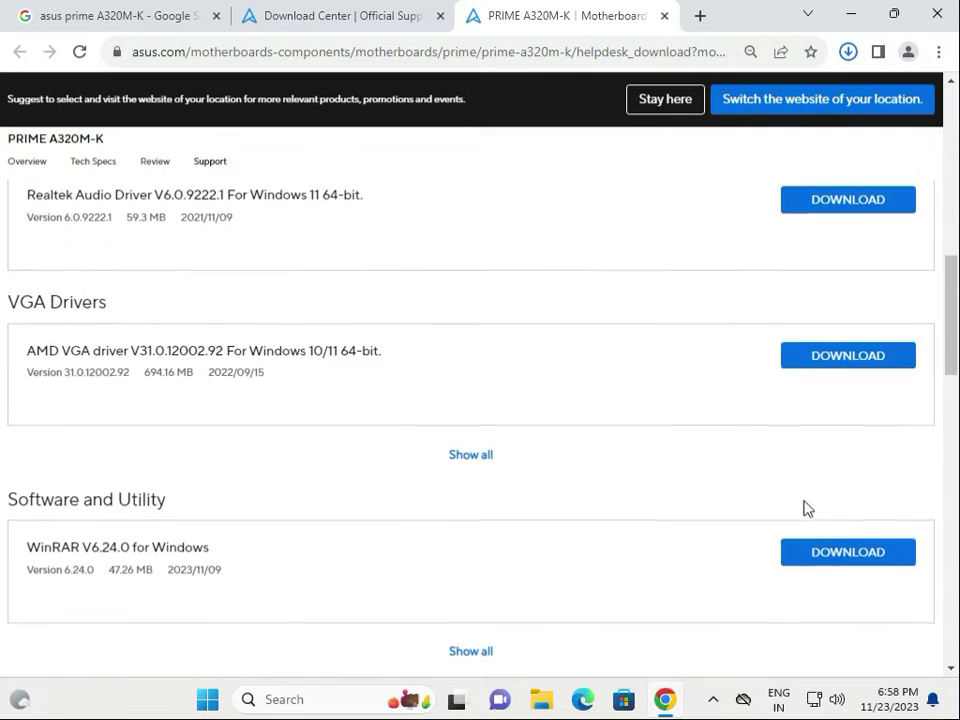
pyautogui.scroll(3)
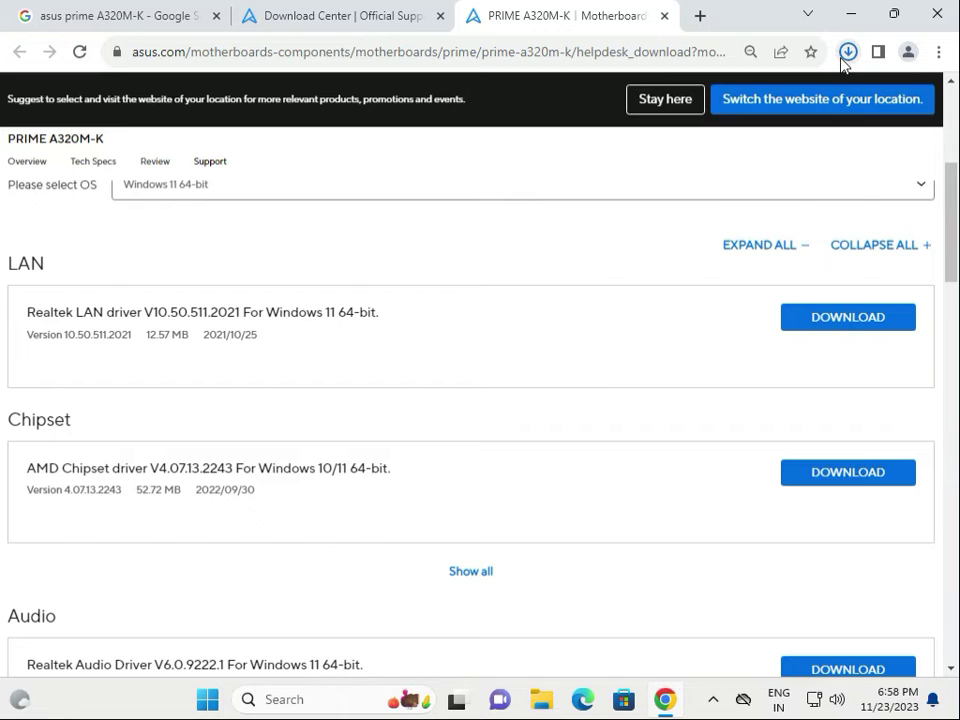
# Step: Launch the setup application from the downloaded Realtek LAN driver folder
pyautogui.click(848, 52)
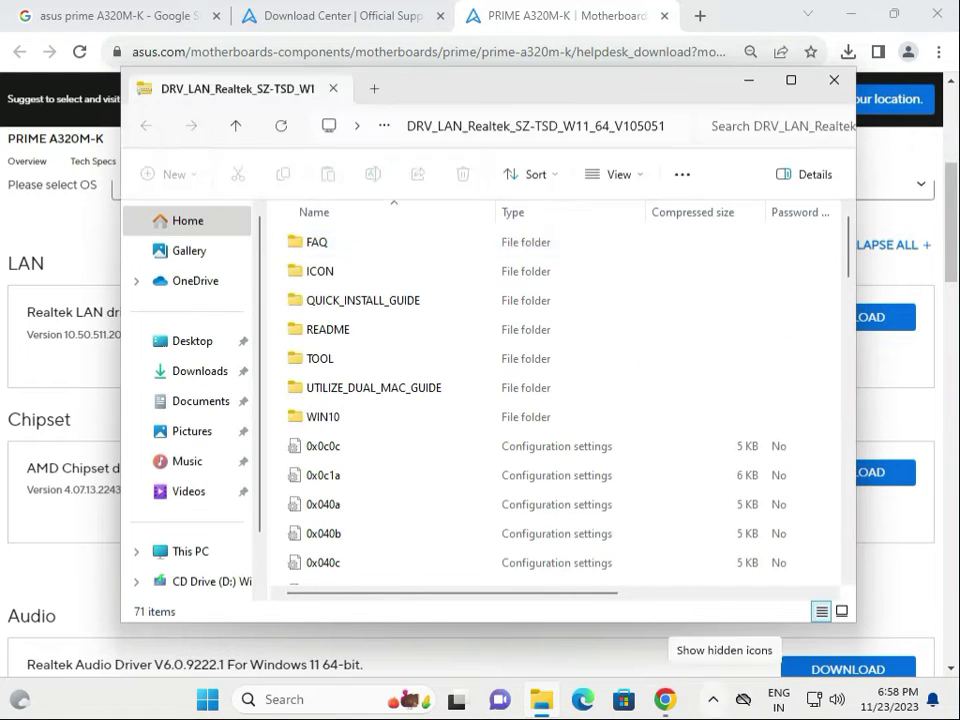
pyautogui.scroll(-3)
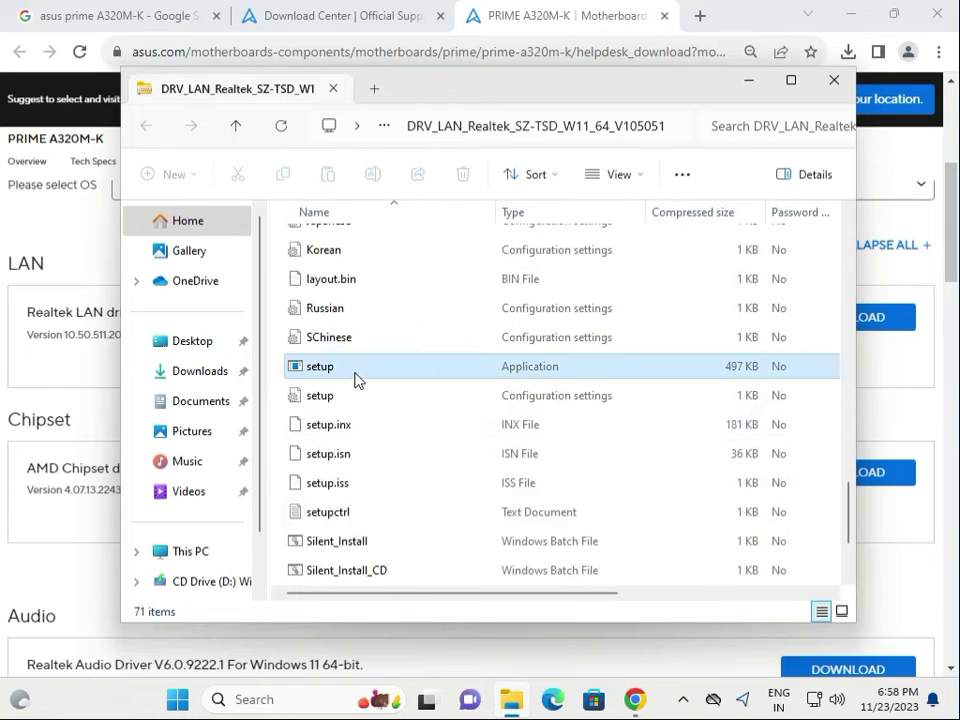
pyautogui.click(320, 366)
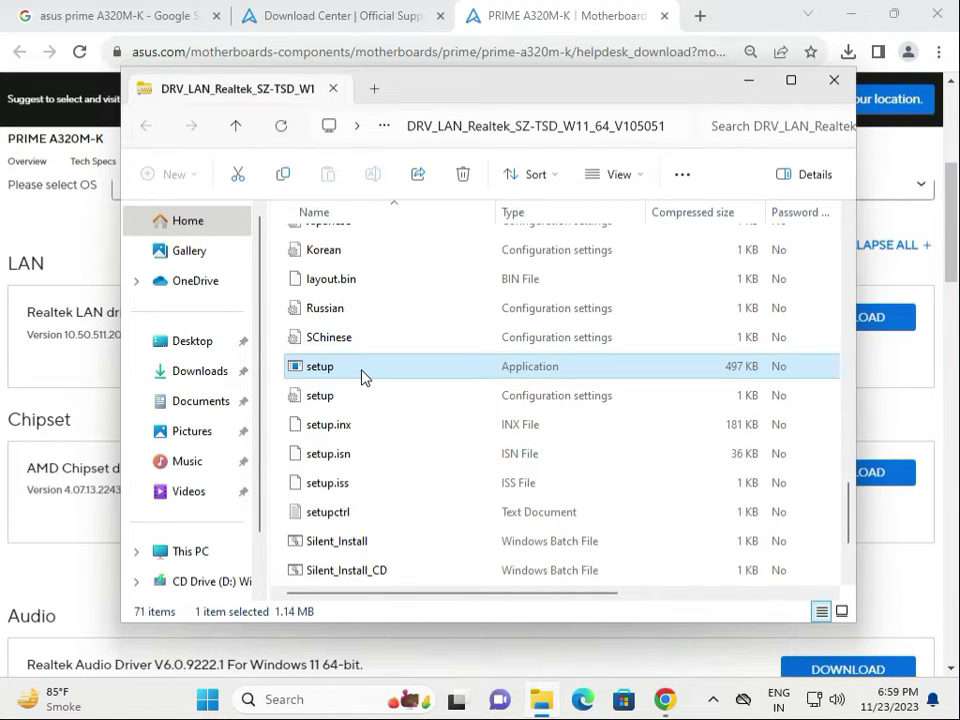
pyautogui.doubleClick(320, 366)
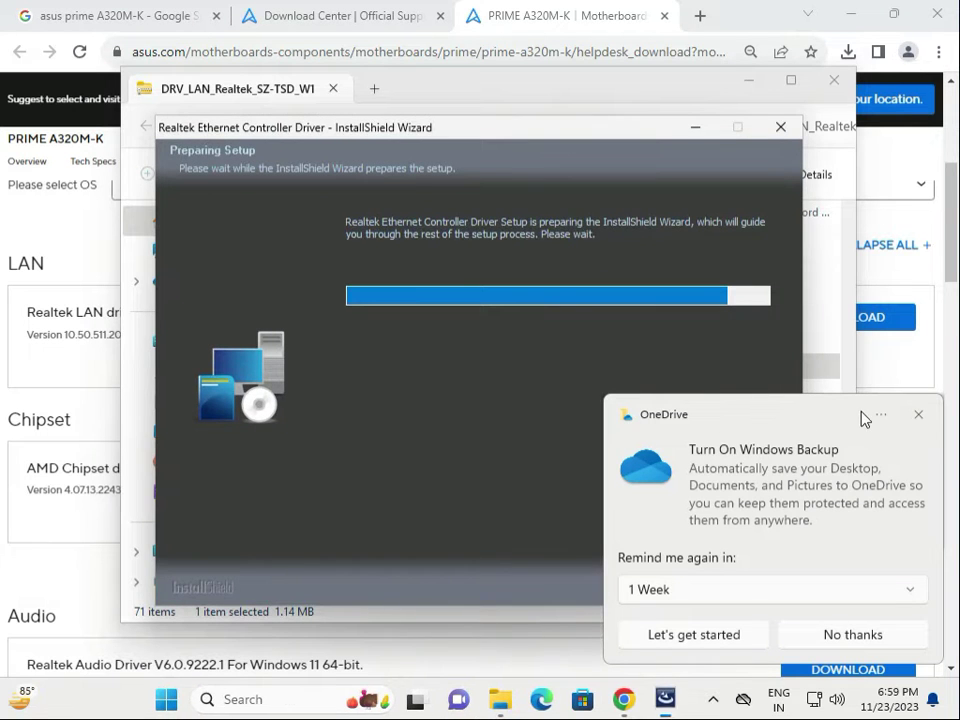
# Step: Dismiss the backup reminder and run the Realtek Ethernet Controller Driver install through Next and Install
pyautogui.click(916, 414)
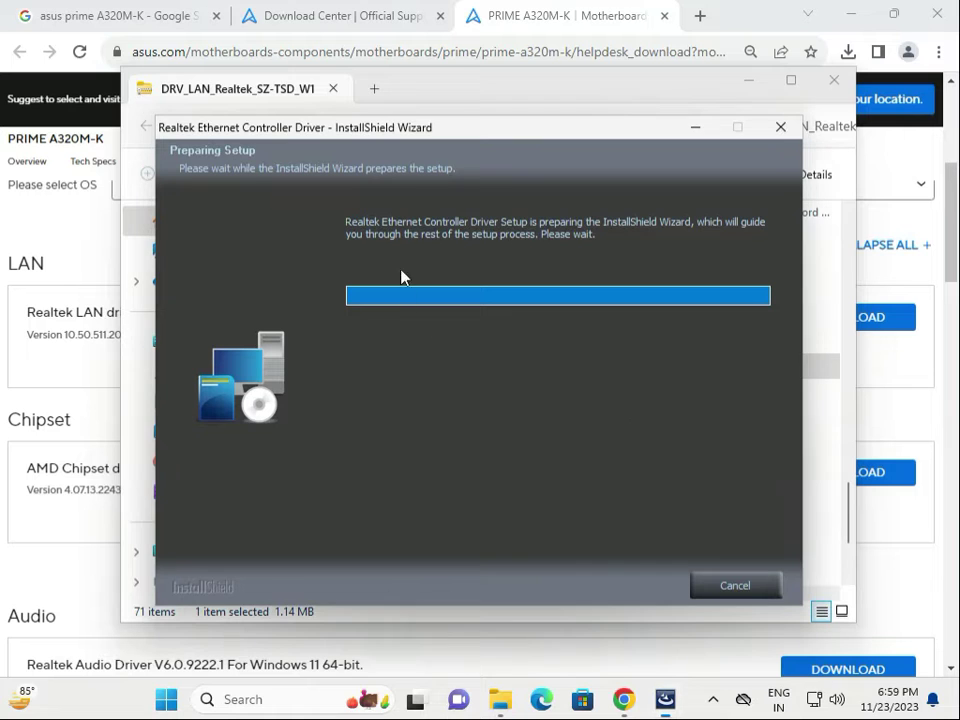
pyautogui.moveTo(640, 348)
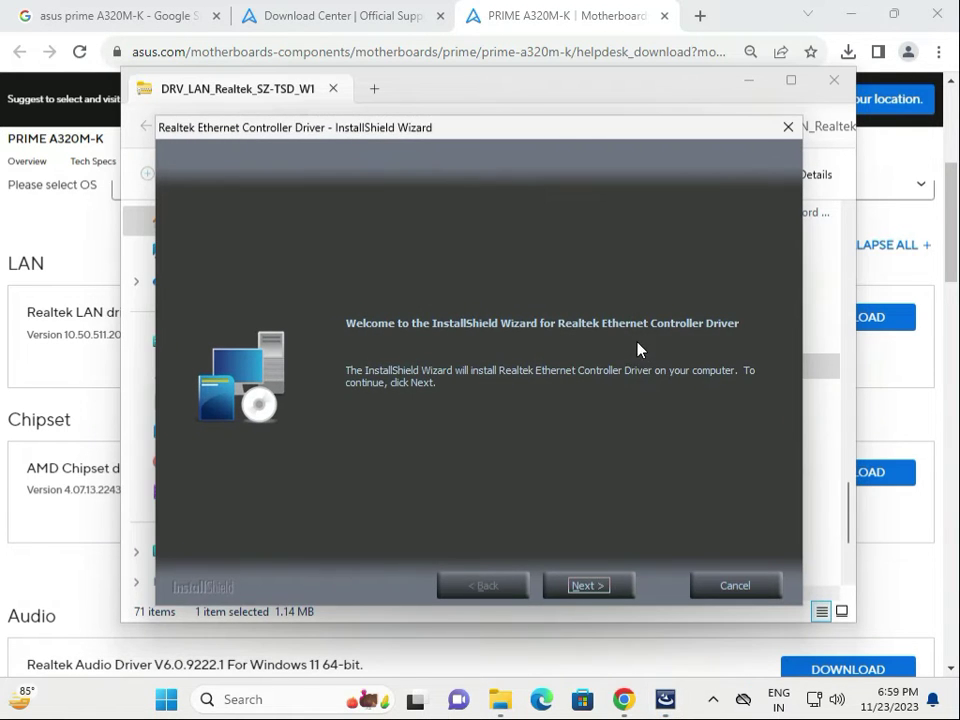
pyautogui.click(588, 584)
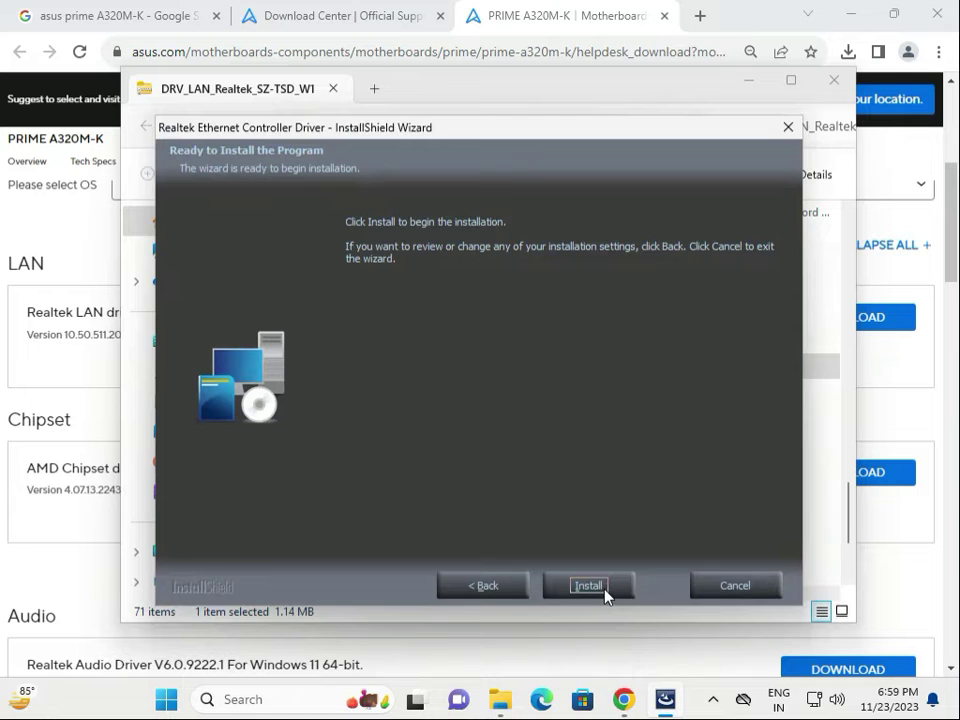
pyautogui.click(588, 584)
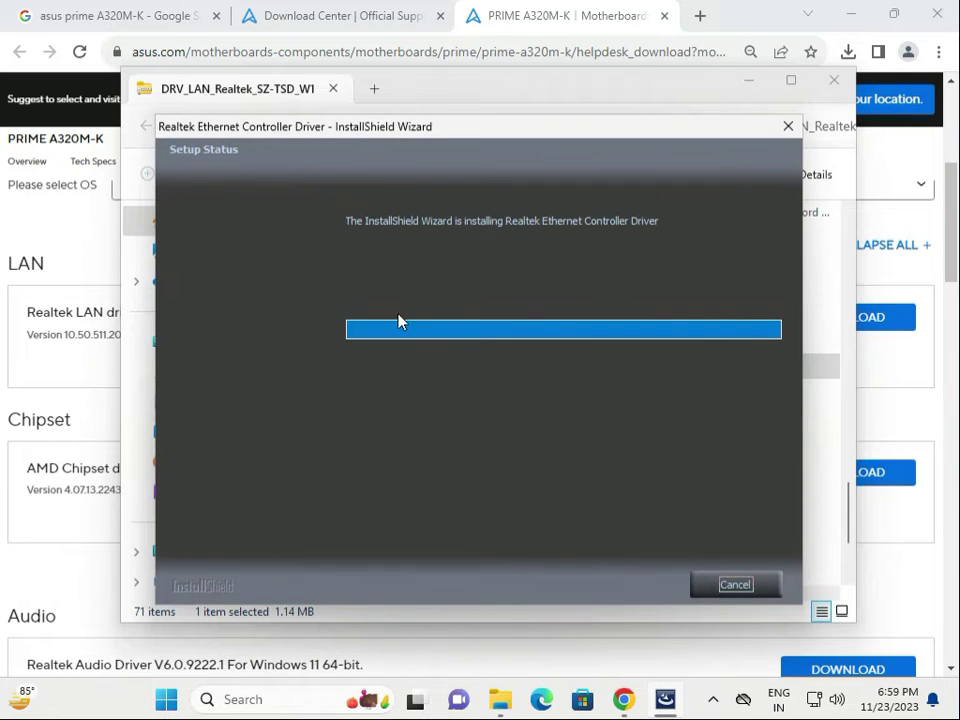
pyautogui.moveTo(580, 336)
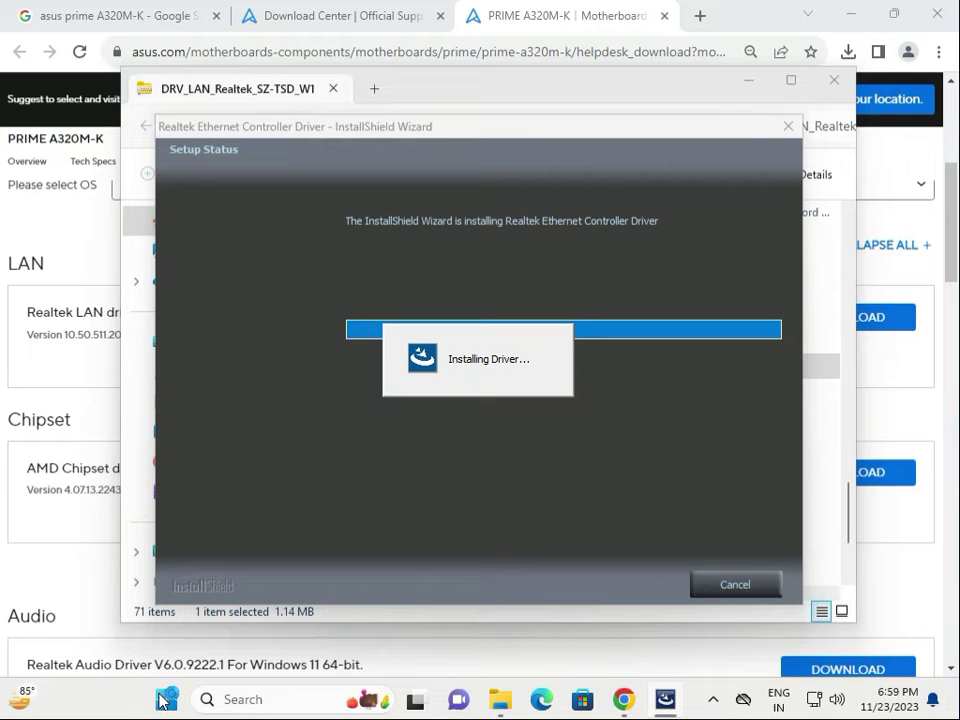
pyautogui.moveTo(250, 240)
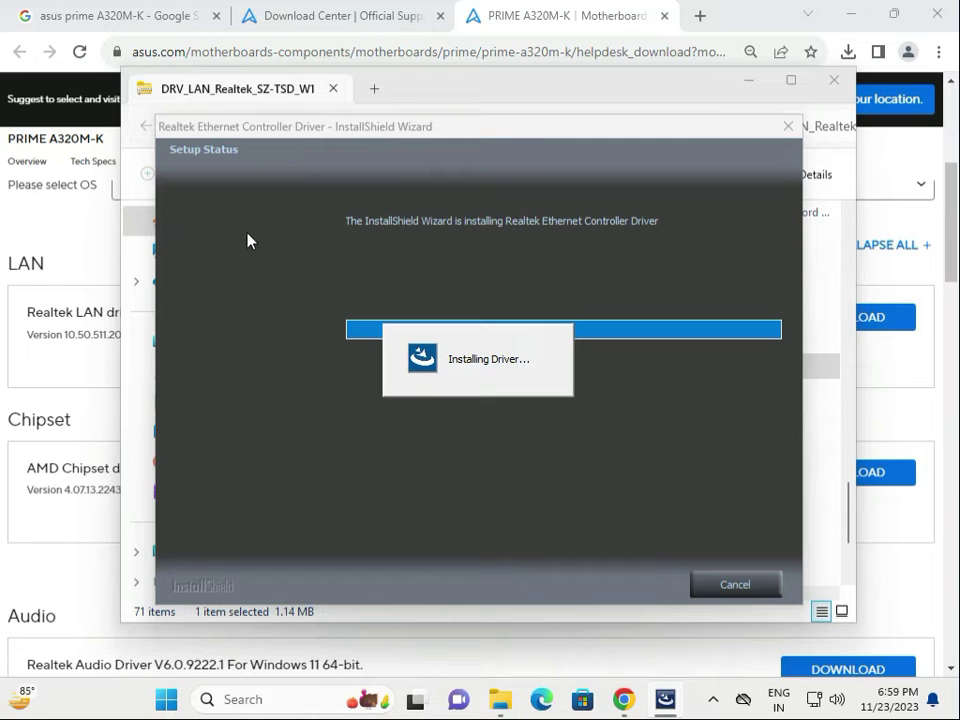
pyautogui.moveTo(210, 540)
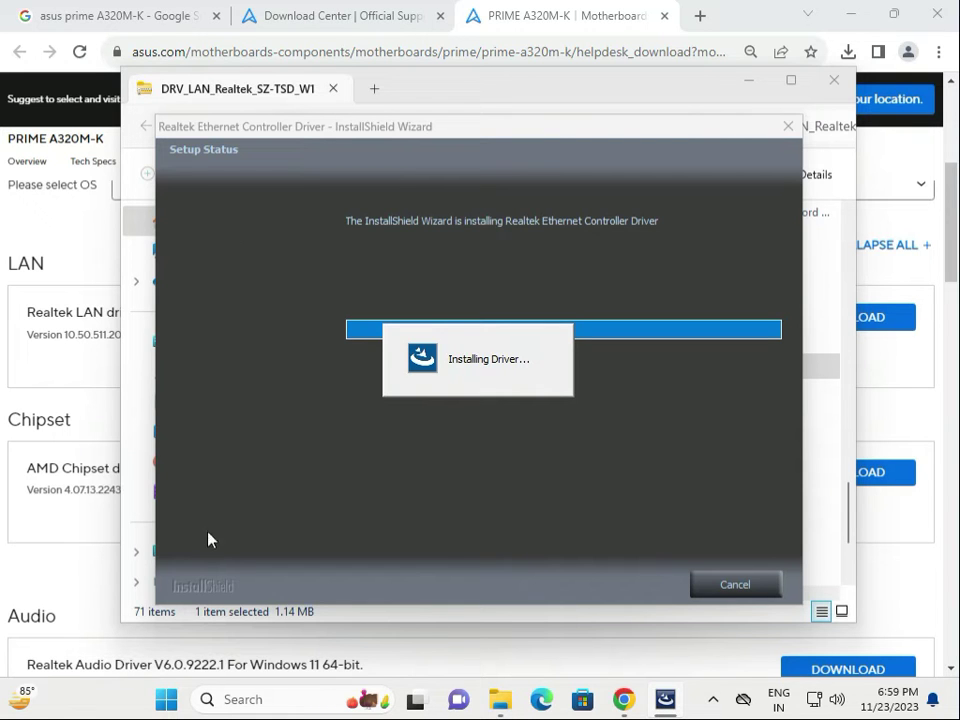
# Step: In Device Manager, expand Network adapters and show the actions for the Intel PRO/1000 MT Desktop Adapter
pyautogui.rightClick(166, 698)
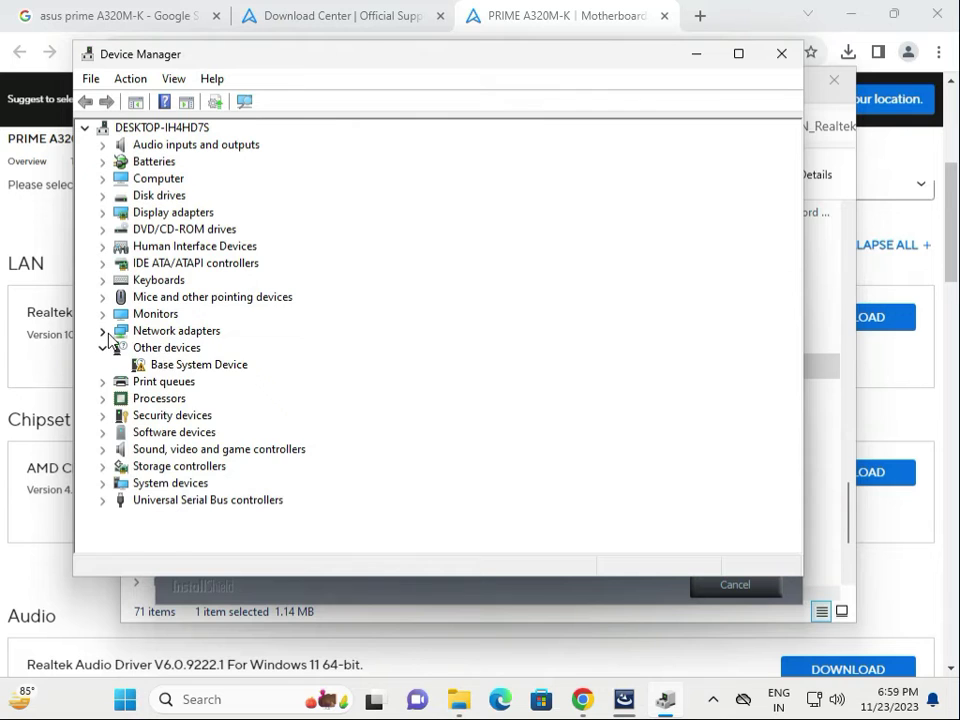
pyautogui.click(104, 330)
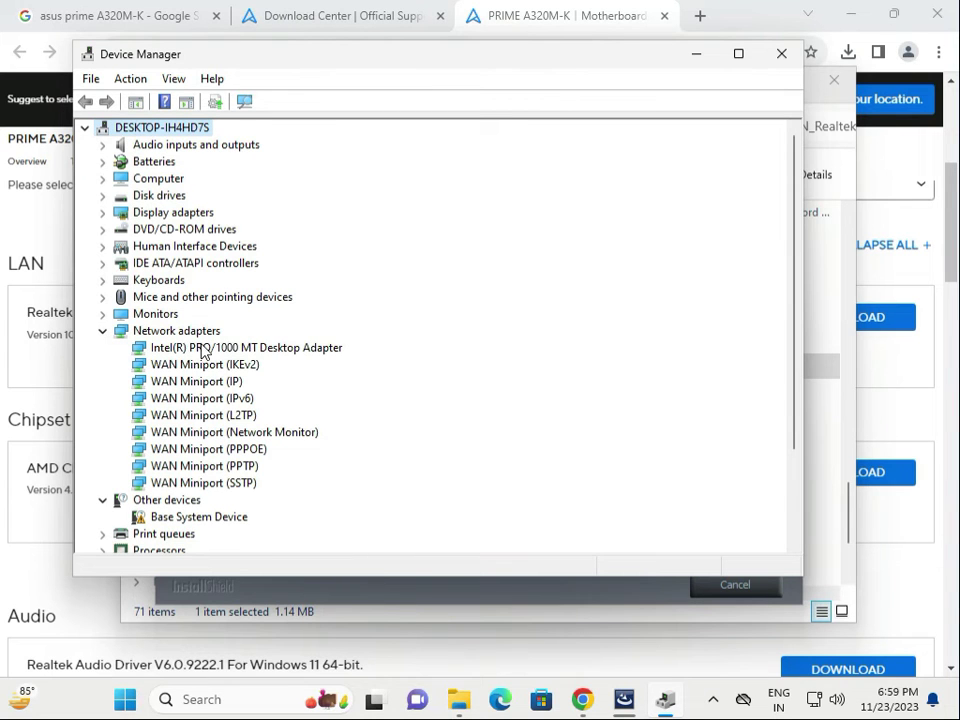
pyautogui.click(244, 348)
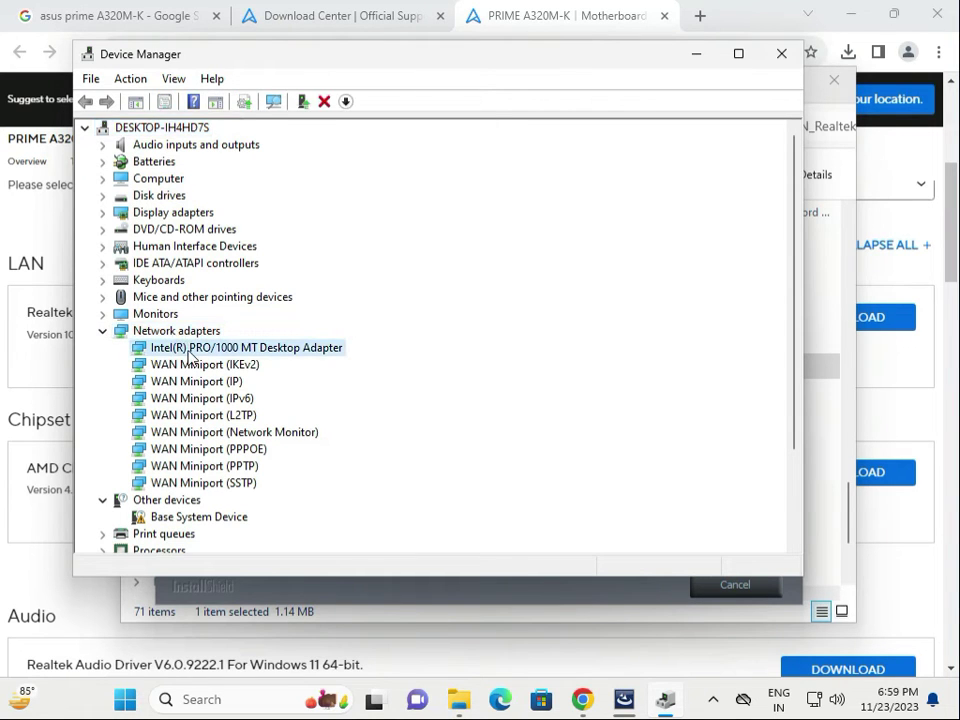
pyautogui.rightClick(244, 348)
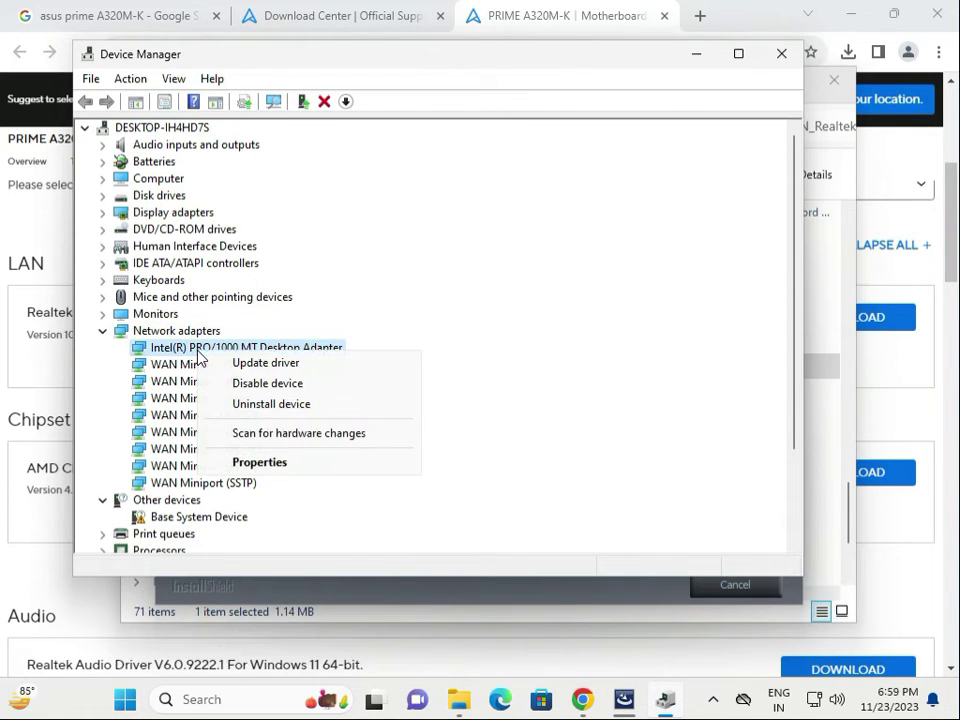
# Step: Update the Intel adapter's driver from the Downloads folder, confirming the best driver is already installed
pyautogui.click(264, 362)
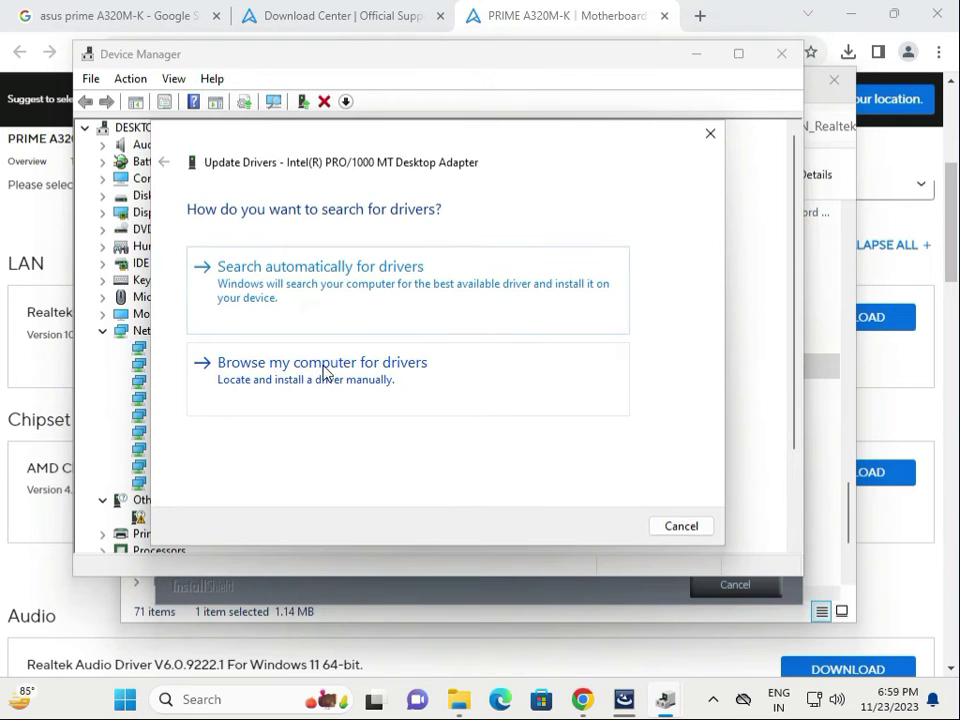
pyautogui.click(320, 362)
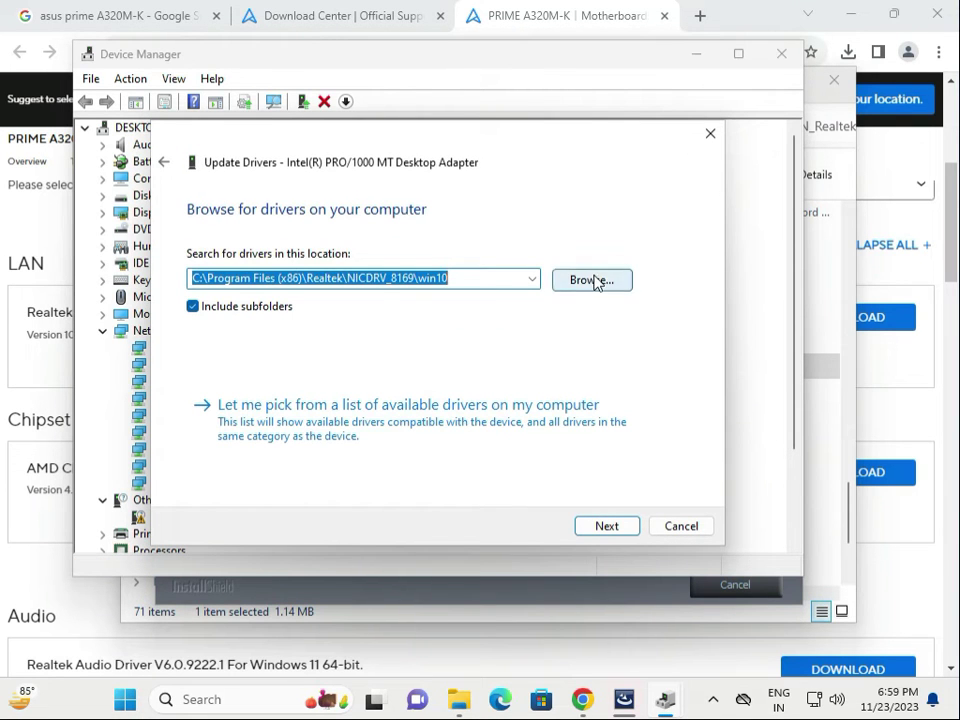
pyautogui.click(592, 280)
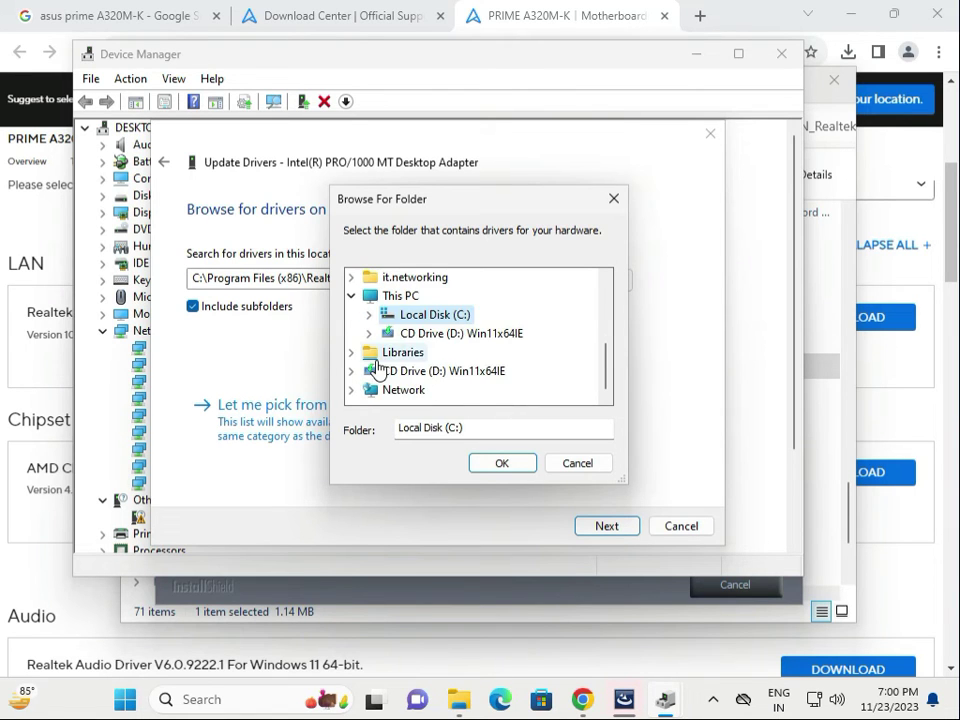
pyautogui.moveTo(370, 364)
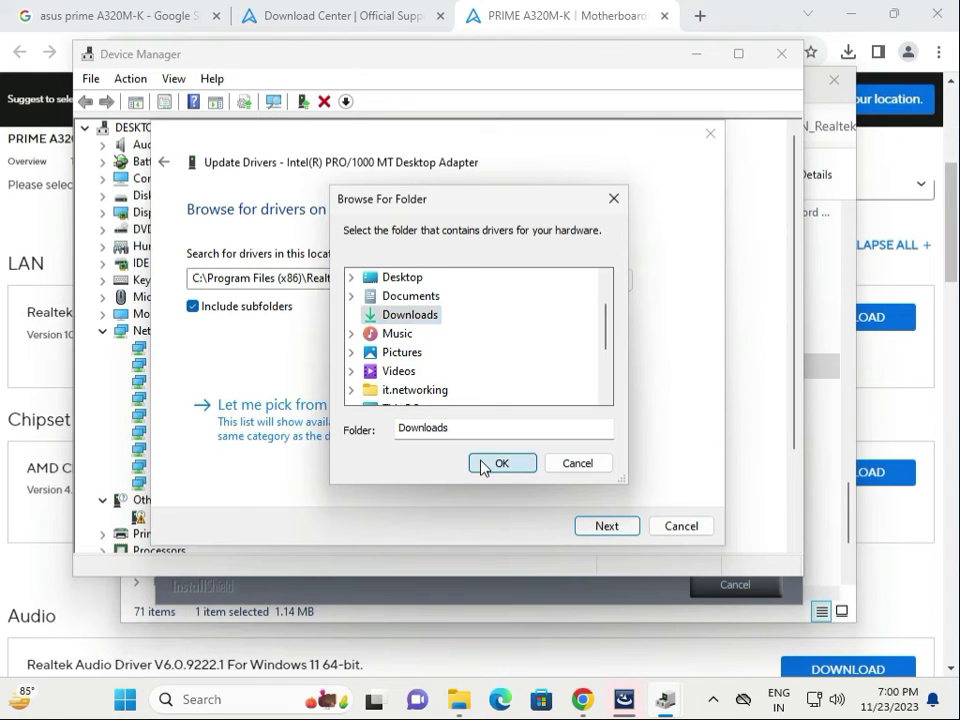
pyautogui.click(500, 462)
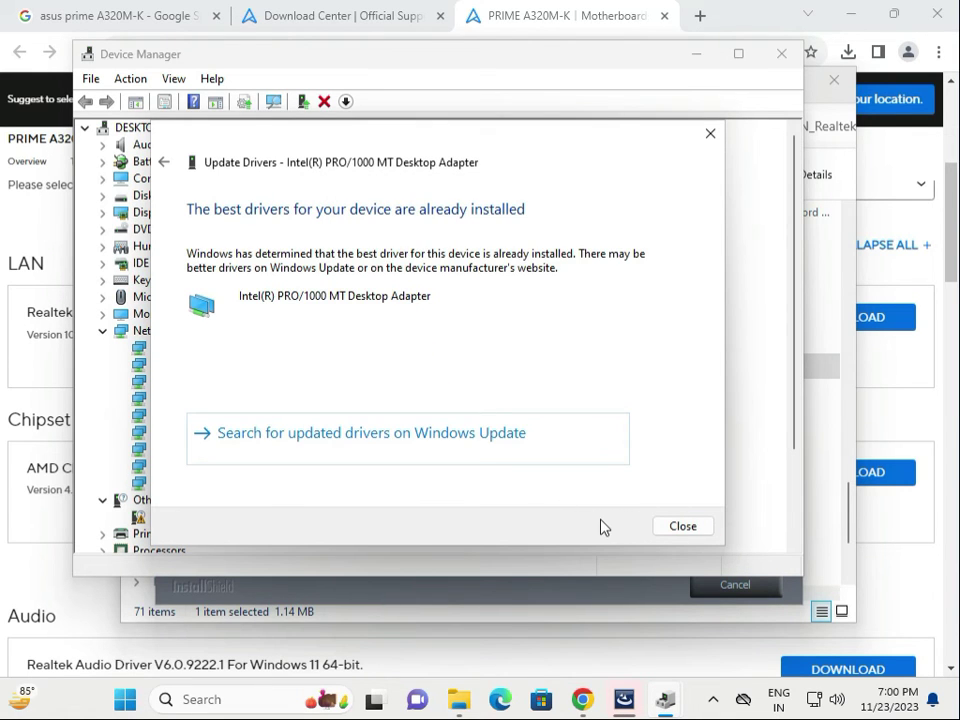
pyautogui.click(682, 524)
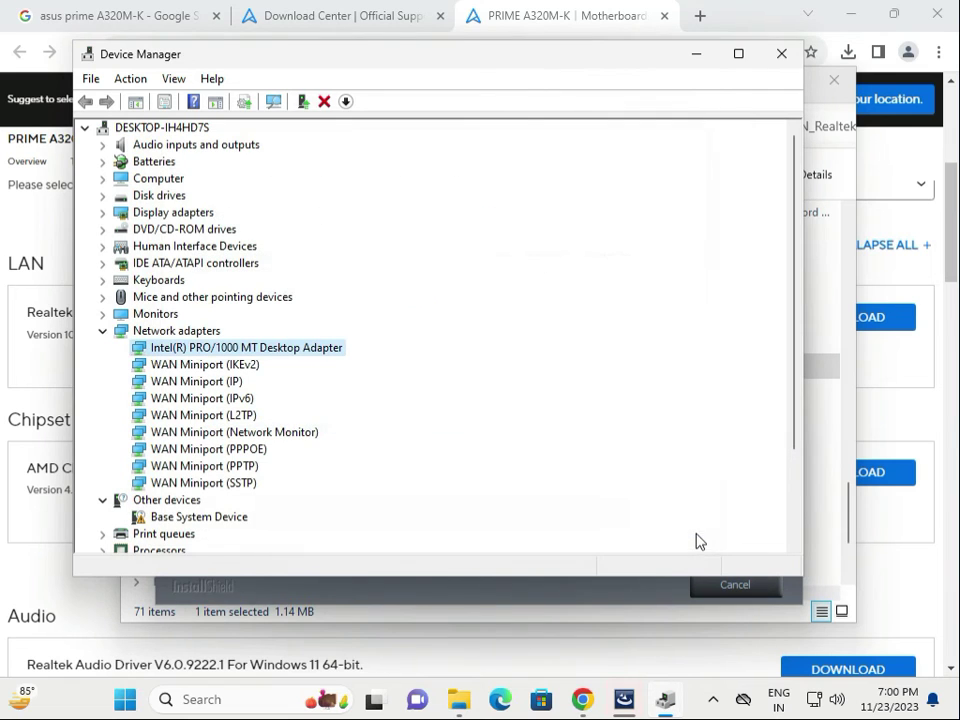
pyautogui.moveTo(644, 146)
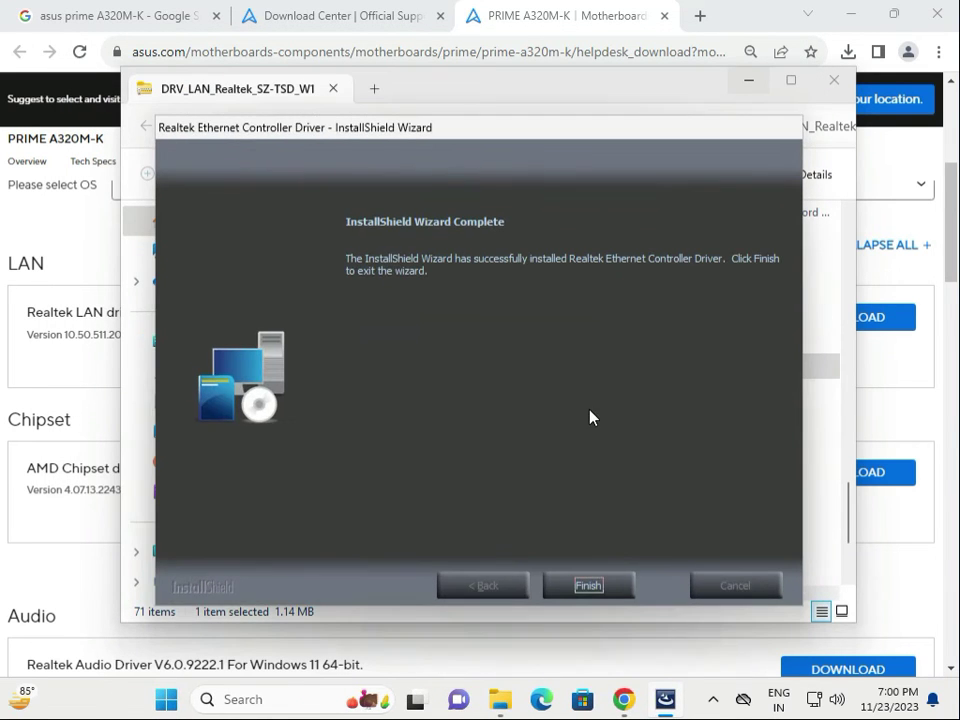
# Step: Finish and exit the Realtek InstallShield Wizard
pyautogui.click(588, 584)
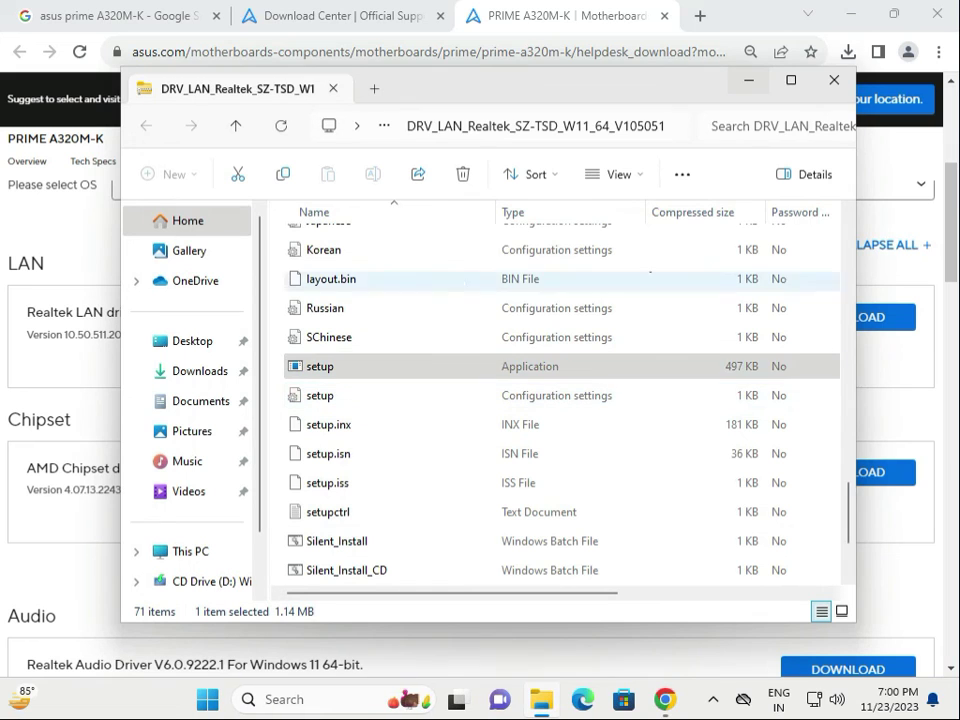
# Step: Return to the PRIME A320M-K support page and scroll through the chipset, audio, VGA and utility downloads
pyautogui.click(832, 80)
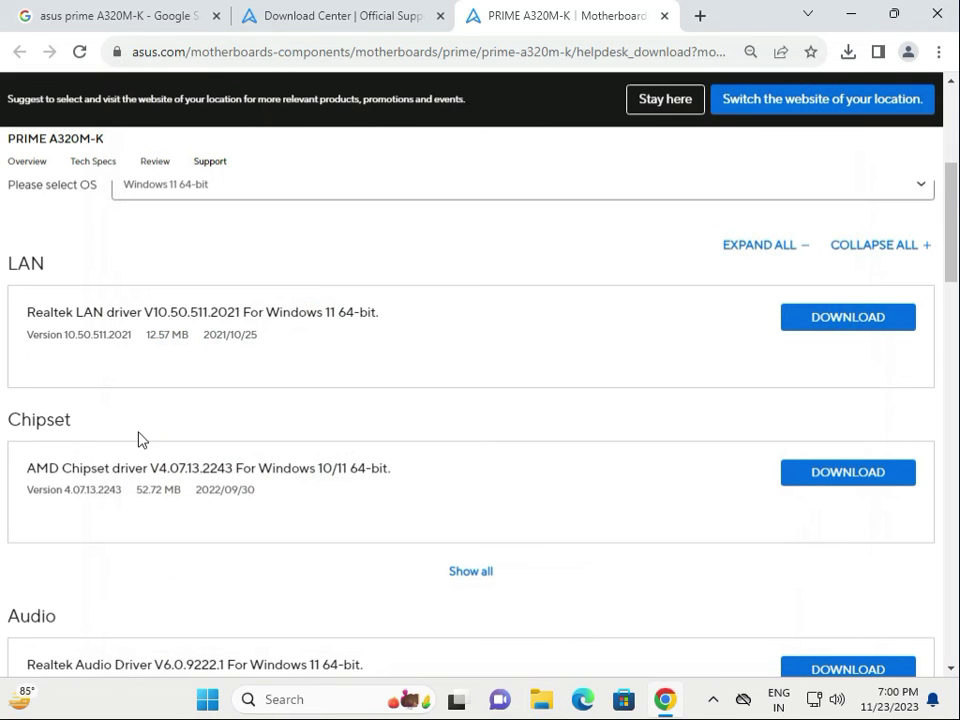
pyautogui.click(848, 472)
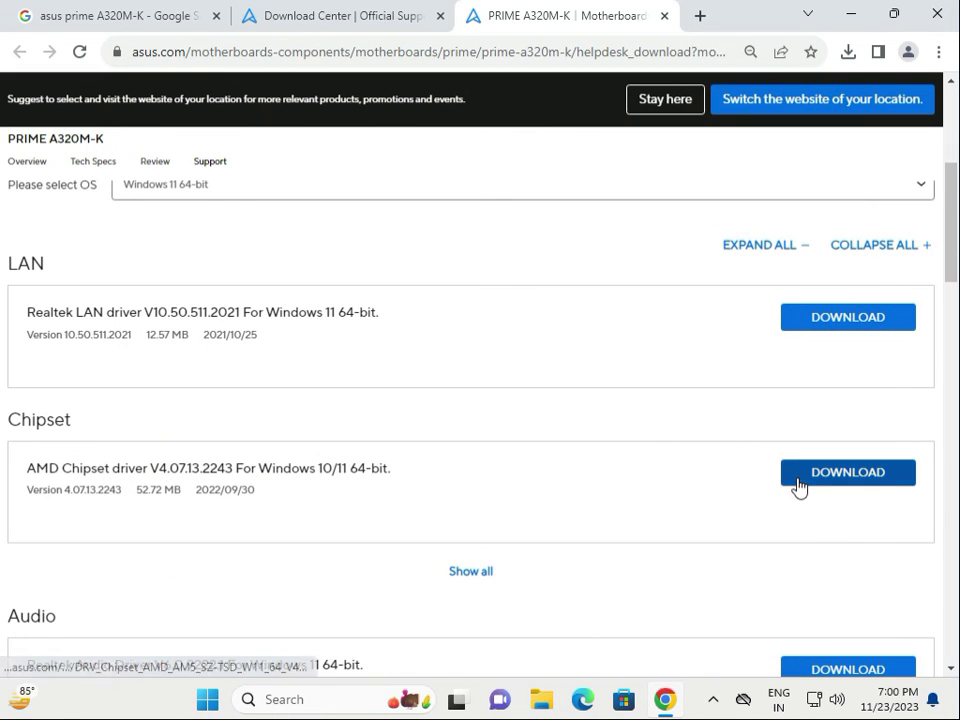
pyautogui.scroll(-3)
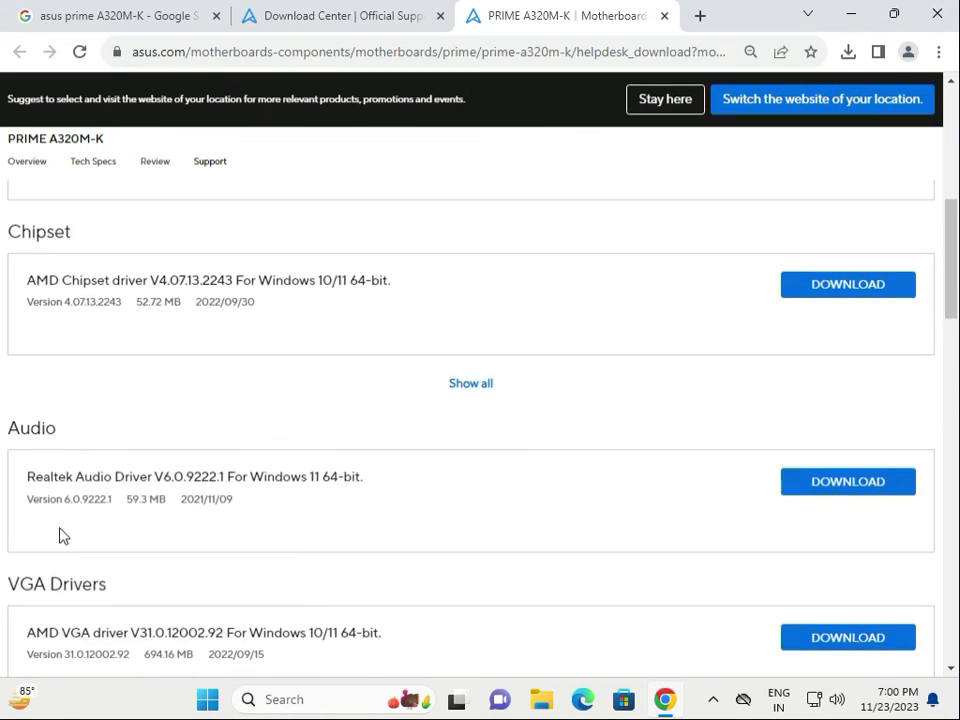
pyautogui.scroll(-3)
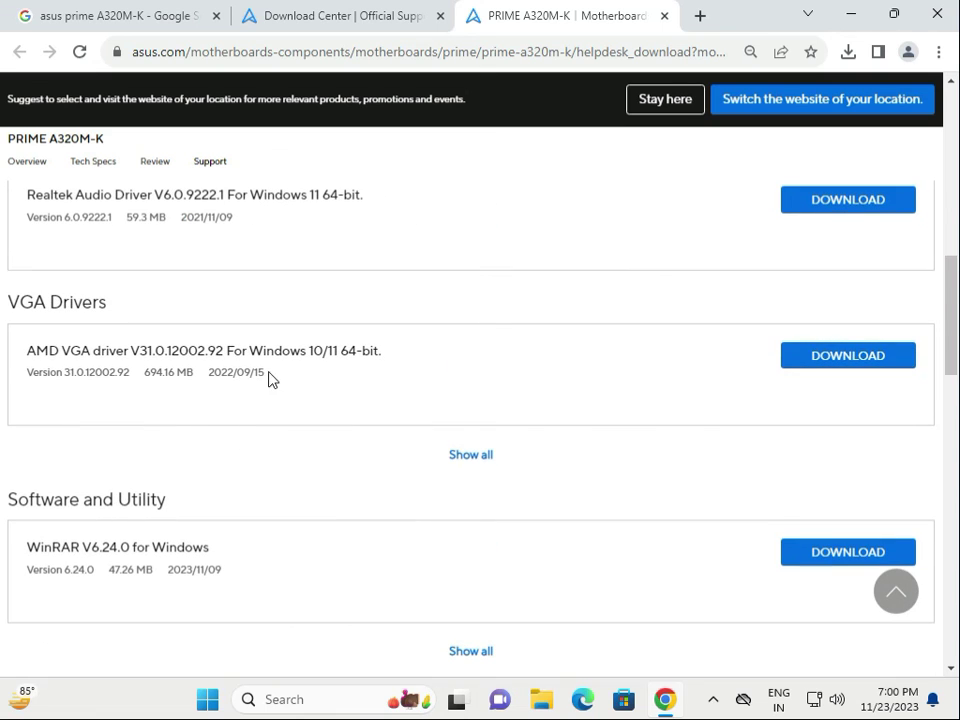
pyautogui.moveTo(600, 344)
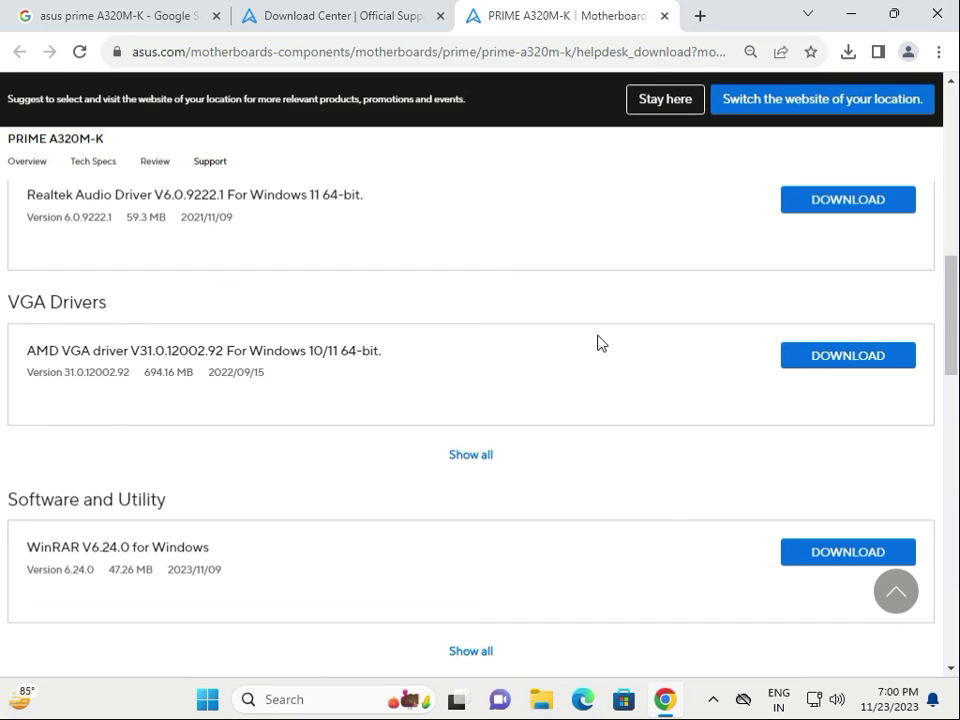